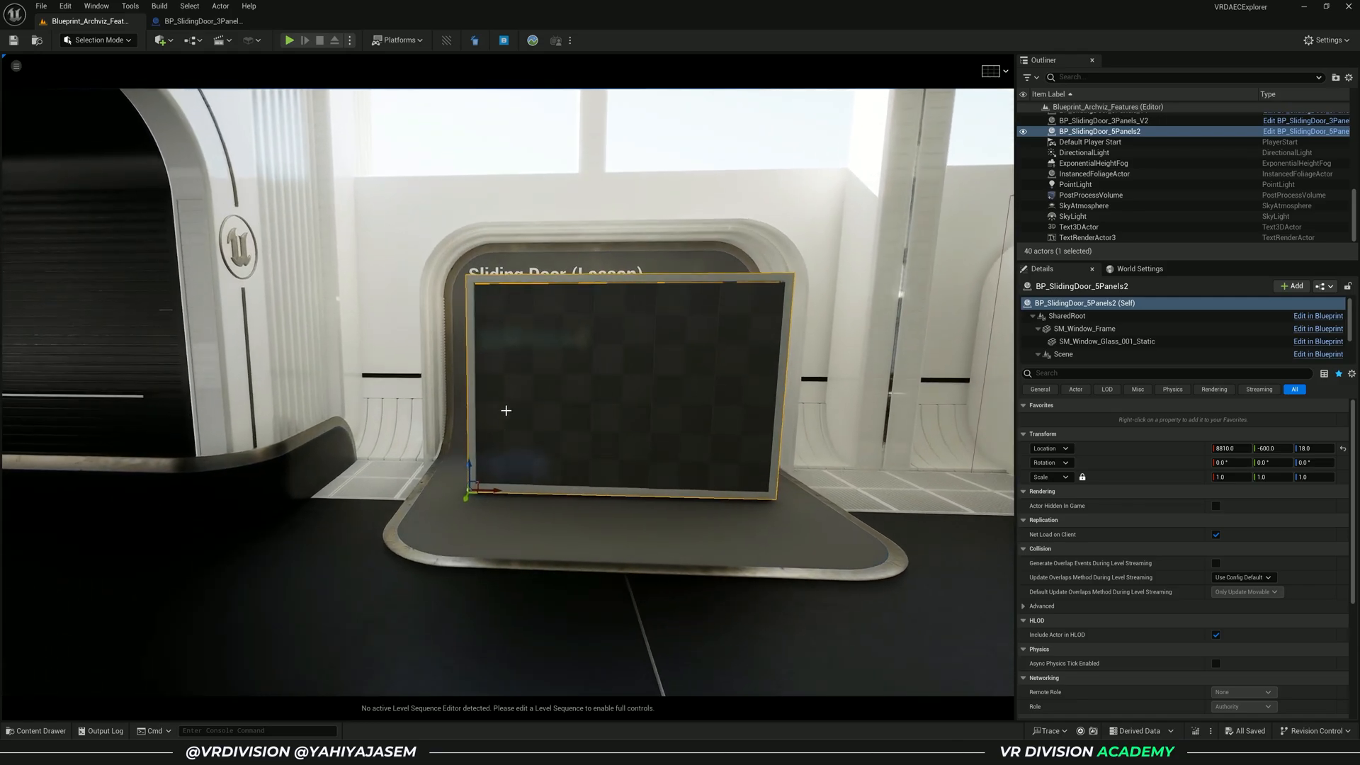
# Step: Play-test the level to watch the sliding door open, then stop the session
pyautogui.click(289, 40)
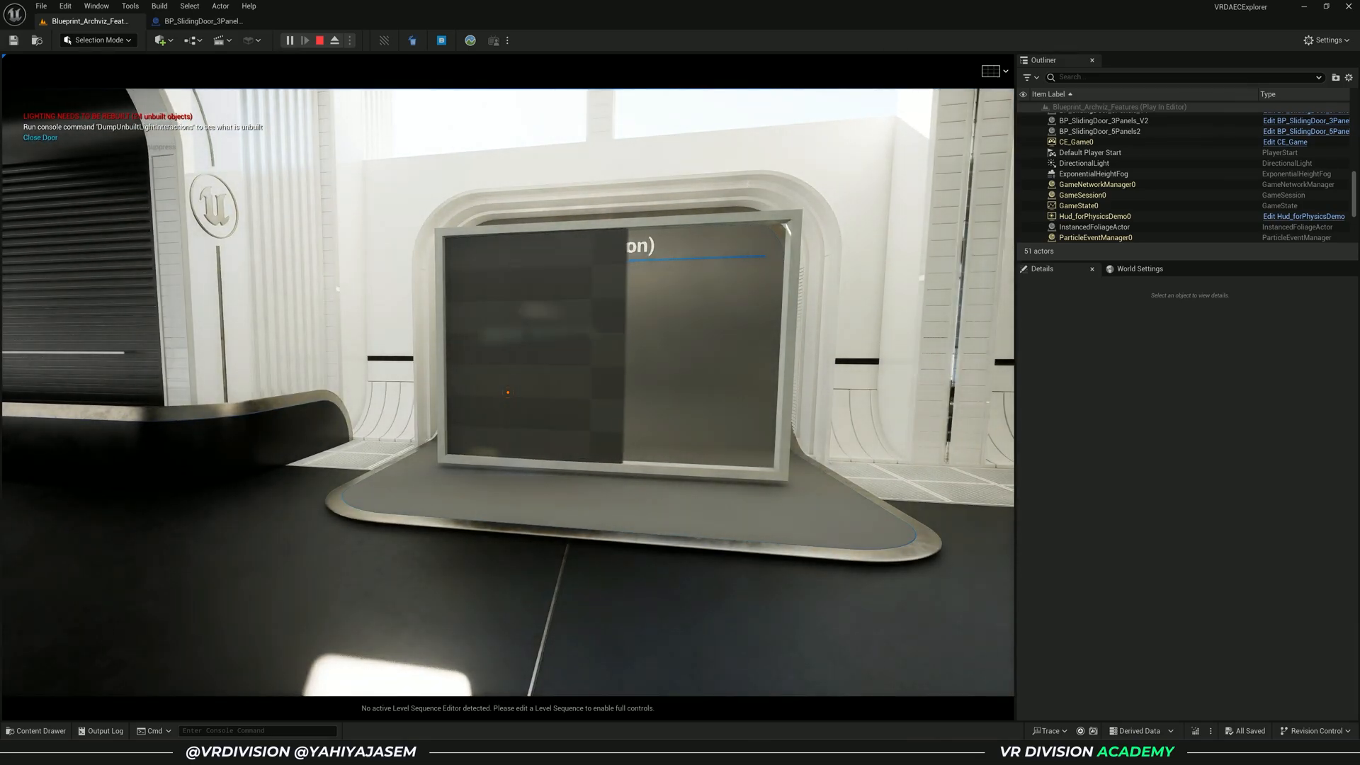
pyautogui.click(318, 41)
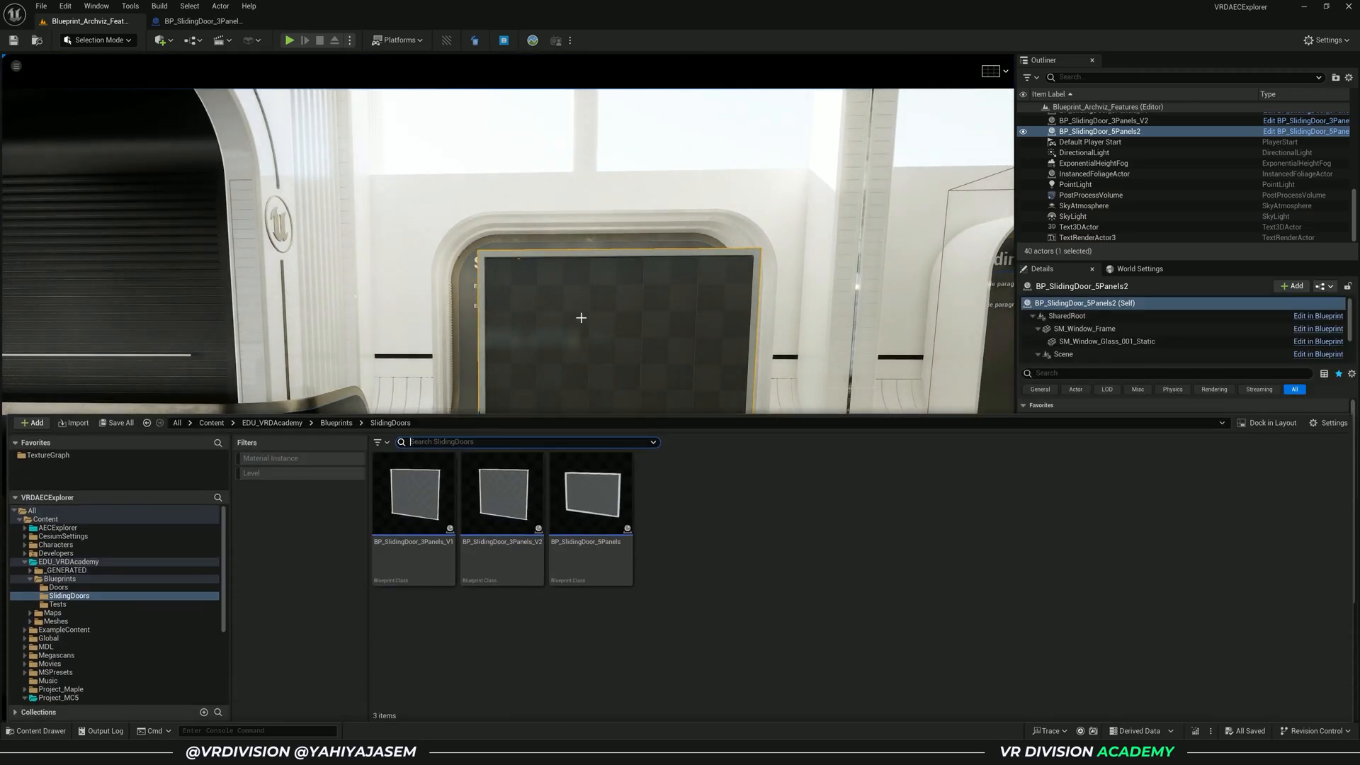
# Step: Create the LS_Tutorial Level Sequence in SlidingDoors and open it in Sequencer
pyautogui.click(32, 423)
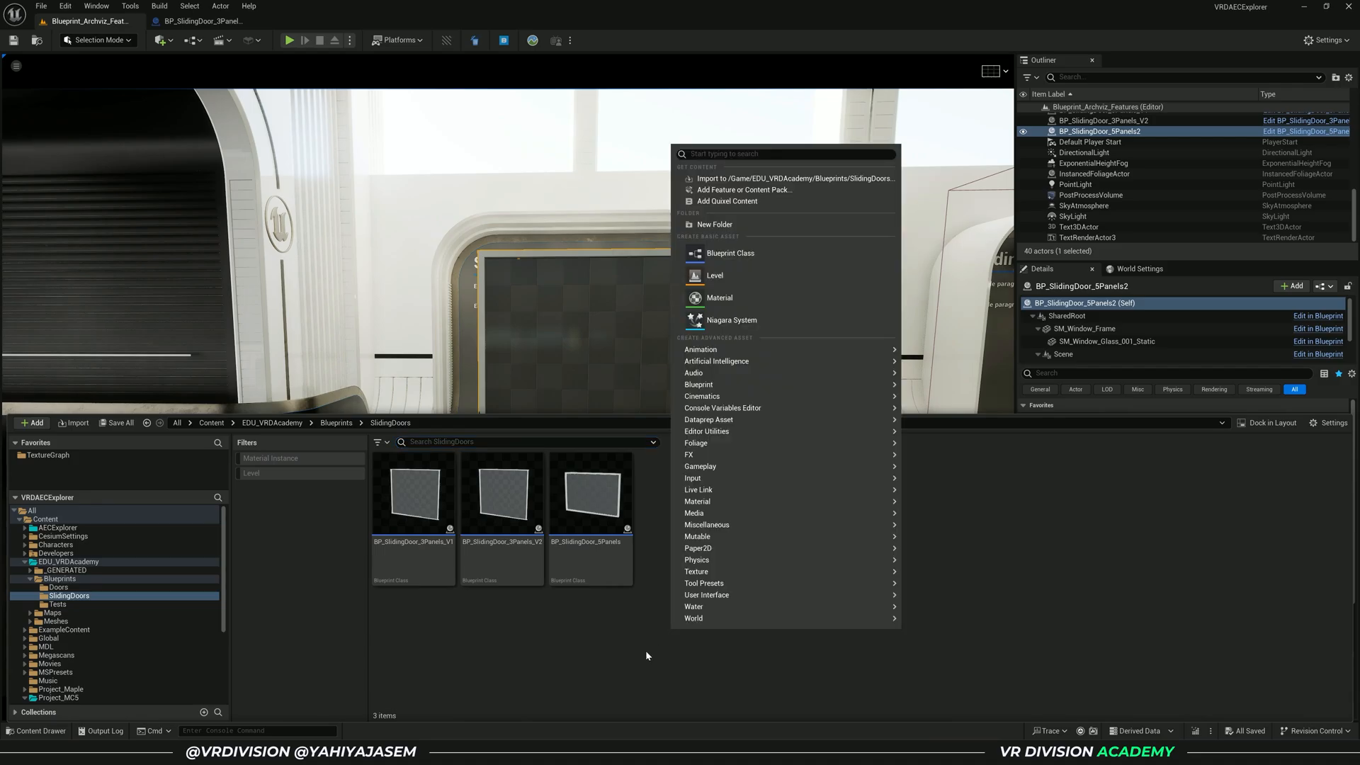
pyautogui.moveTo(725, 396)
pyautogui.write('LS_Tutorials')
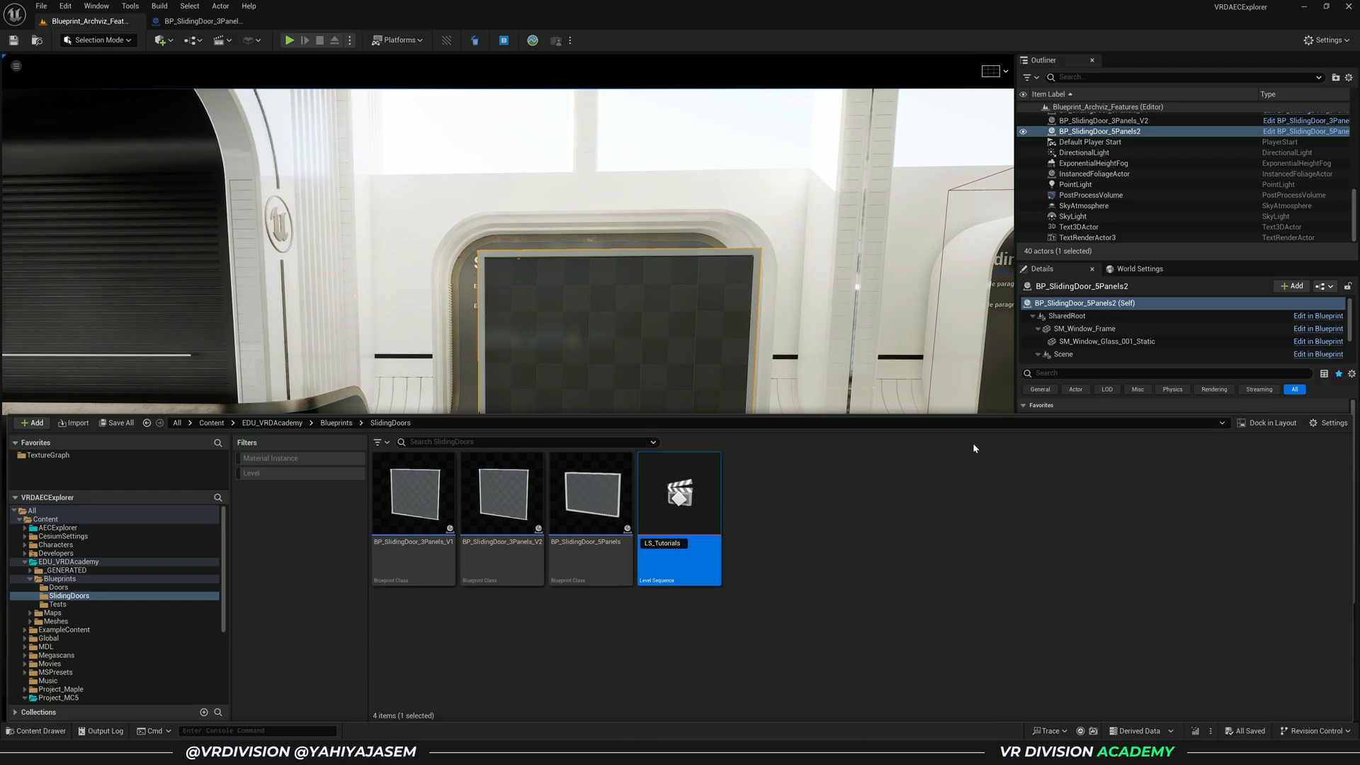
pyautogui.doubleClick(678, 493)
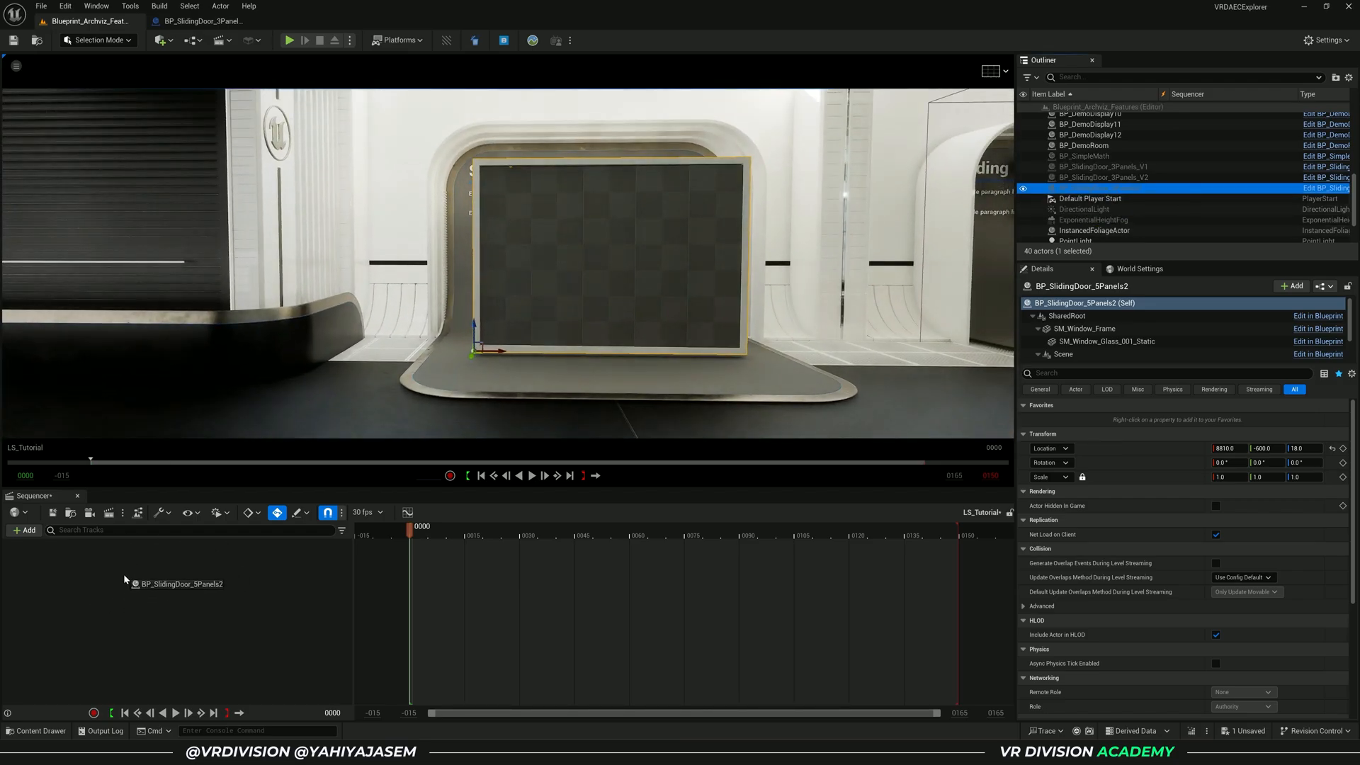
# Step: Add BP_SlidingDoor_5Panels2 as a track and move the playhead to frame 20
pyautogui.click(301, 546)
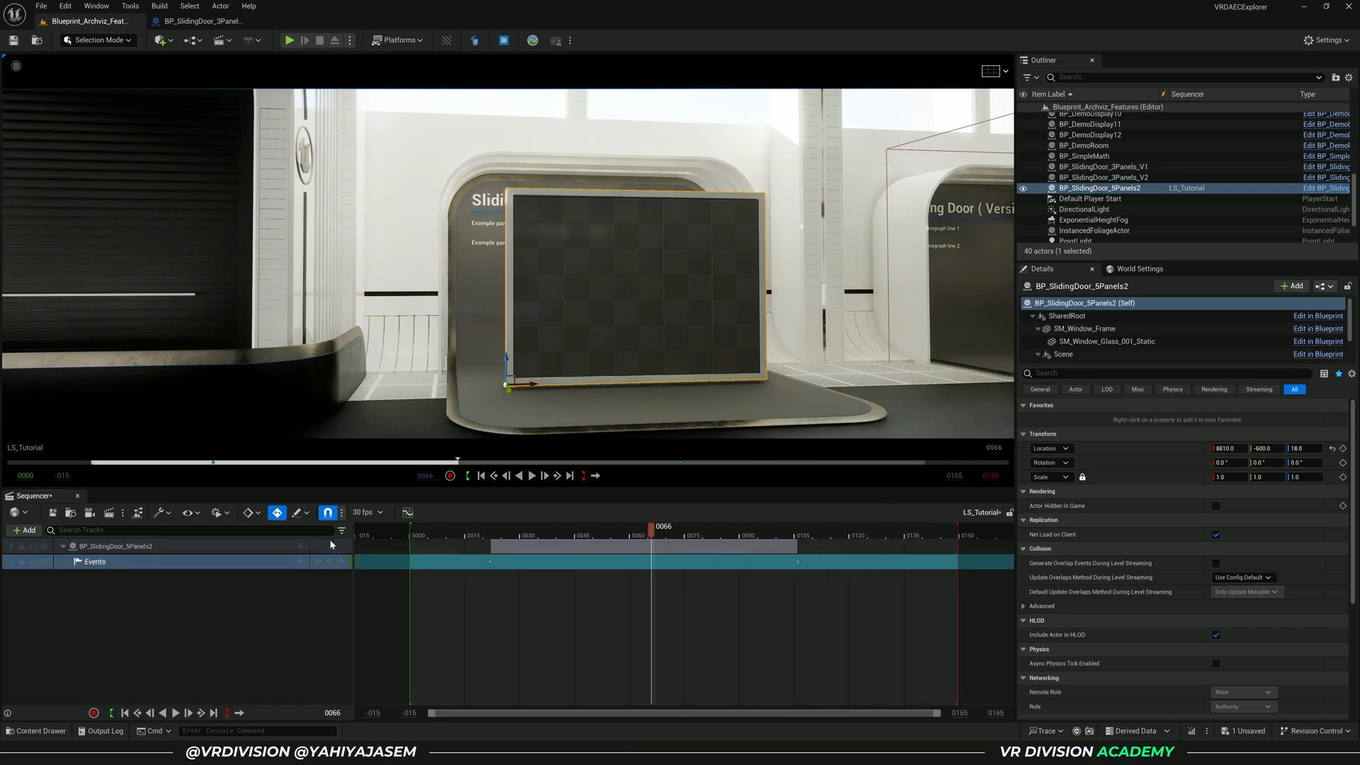
pyautogui.click(486, 546)
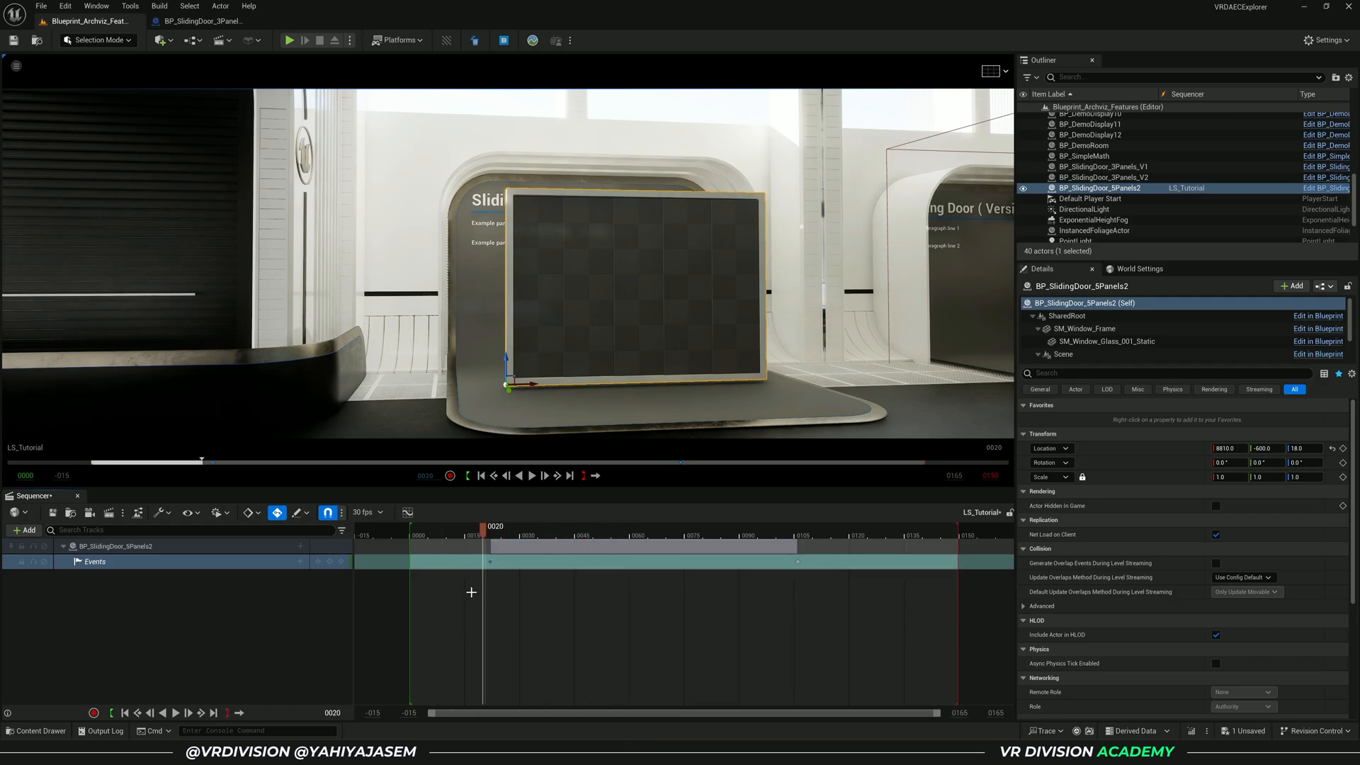
# Step: Create a new endpoint for the frame-20 event key in the director blueprint
pyautogui.rightClick(485, 563)
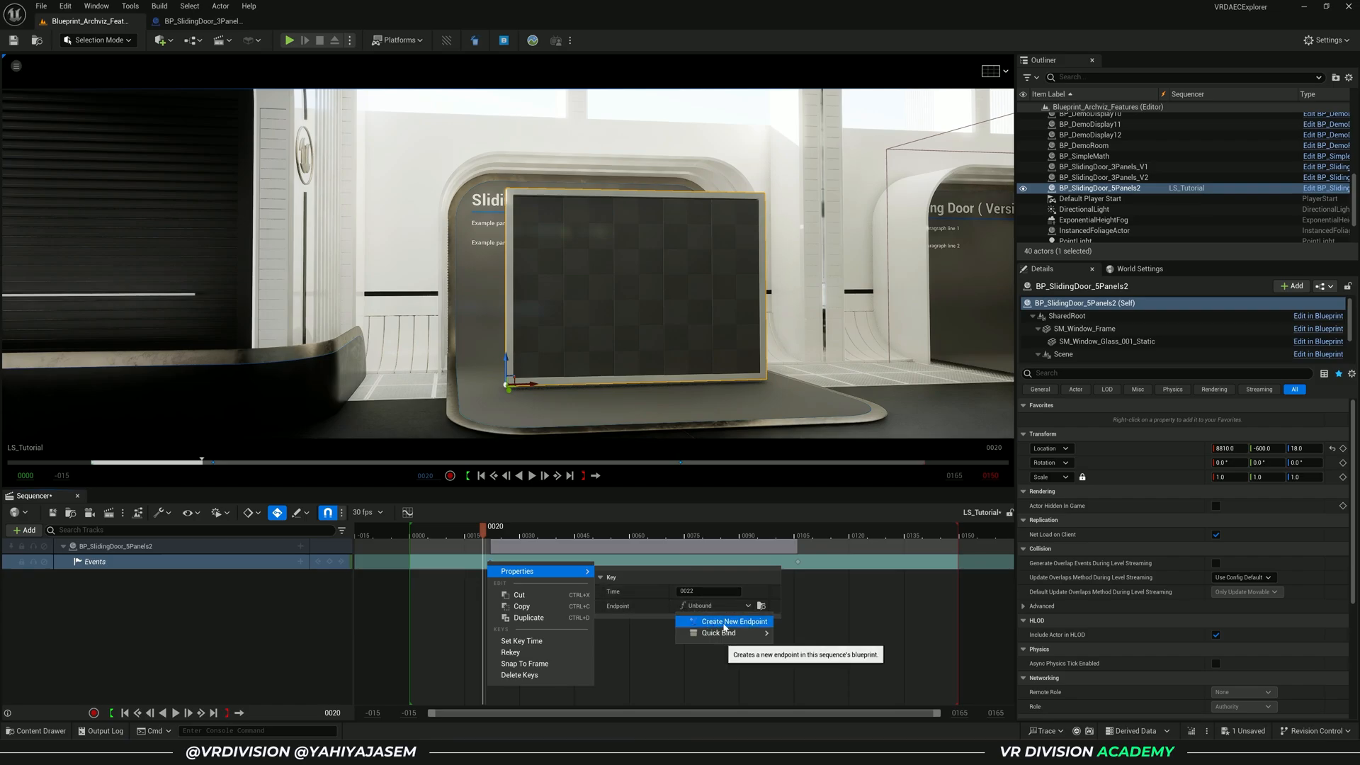
pyautogui.click(724, 621)
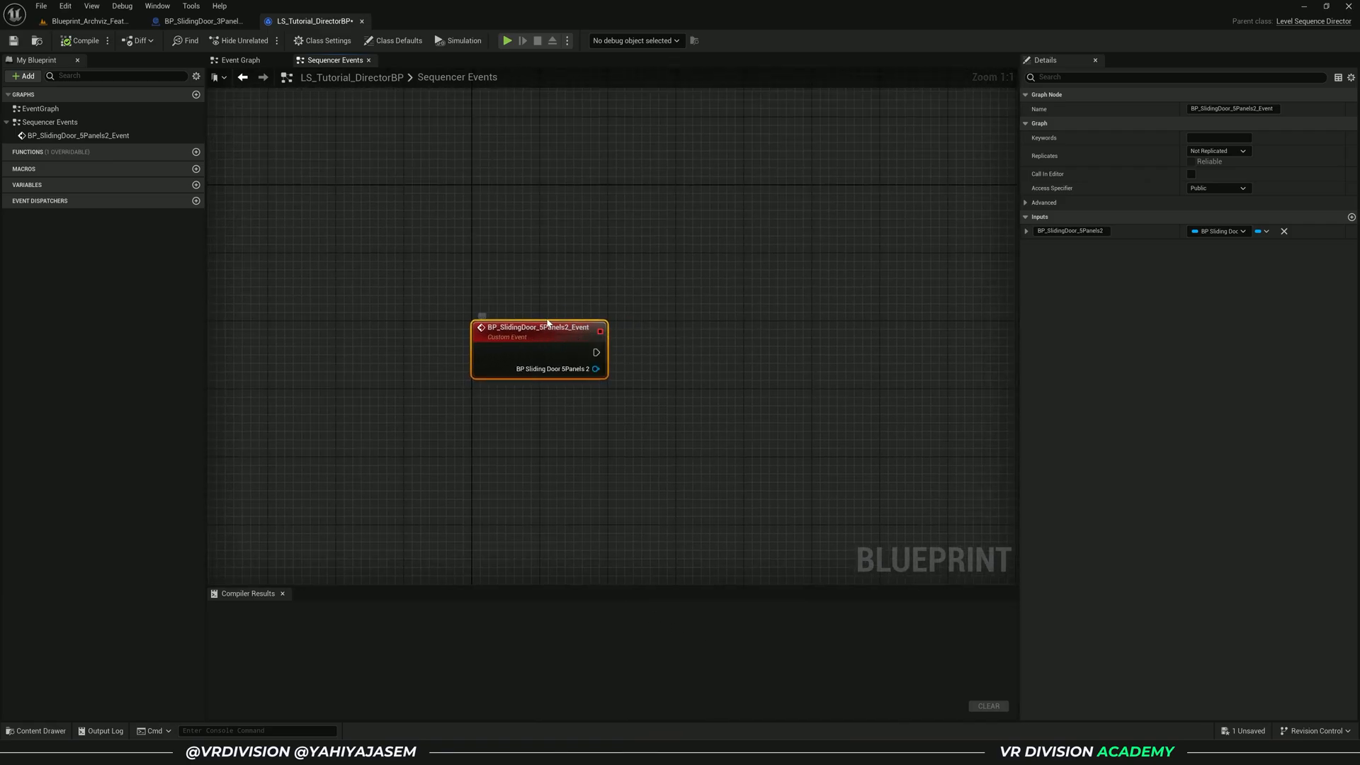
pyautogui.moveTo(874, 548)
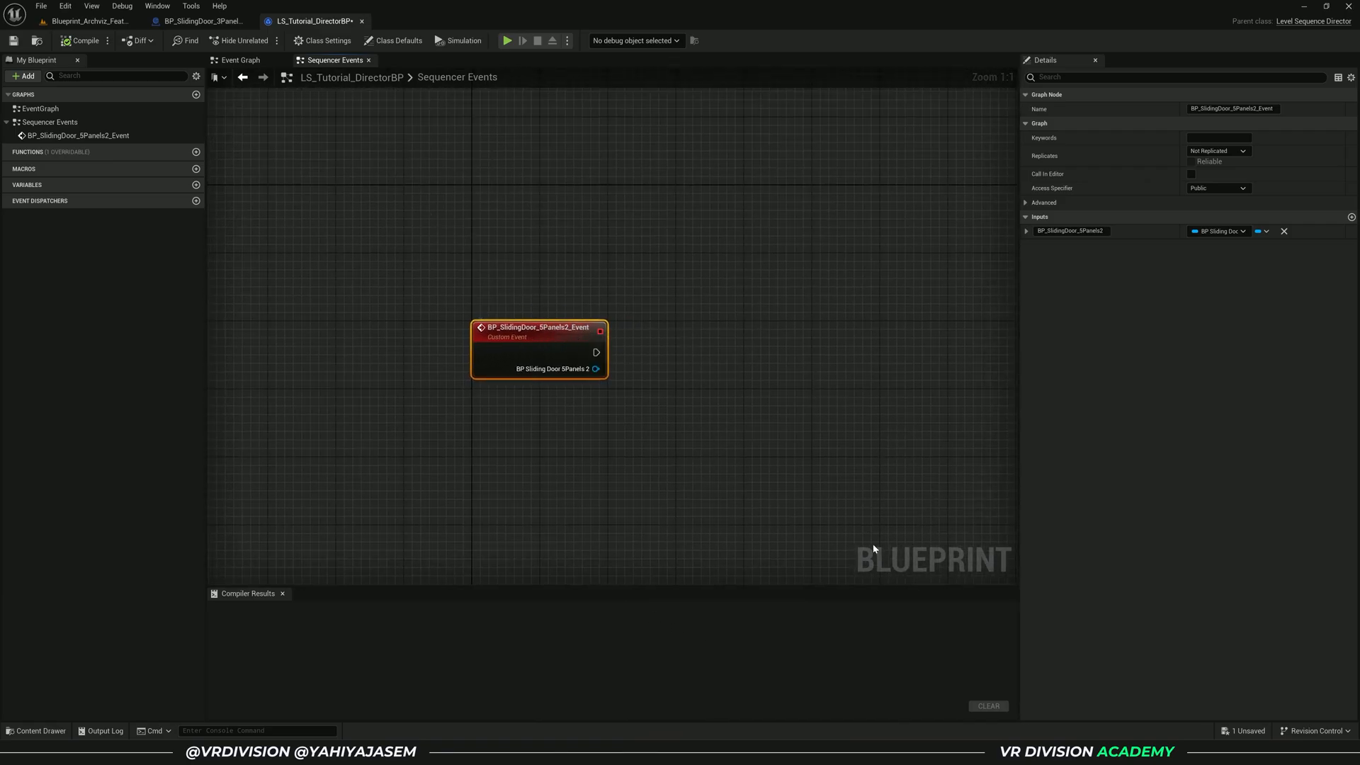
pyautogui.moveTo(748, 481)
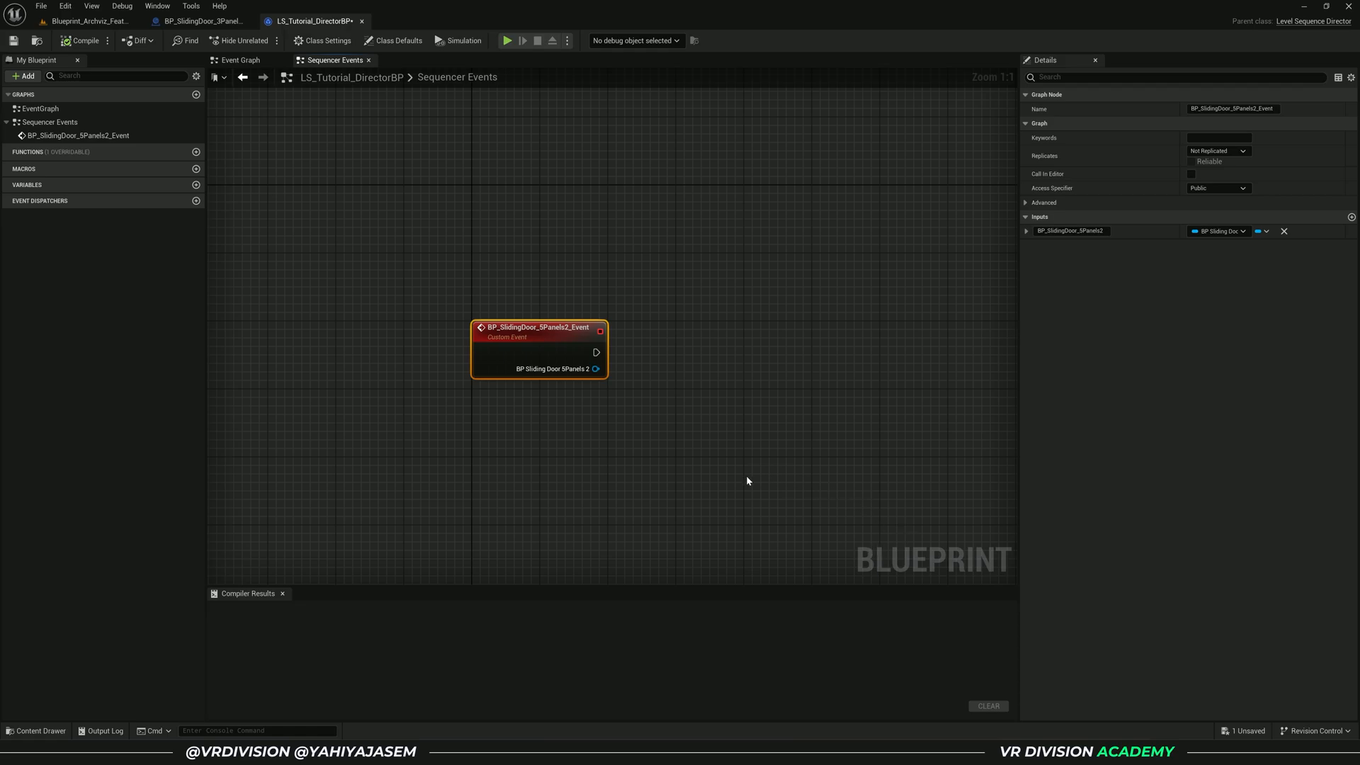
pyautogui.moveTo(667, 414)
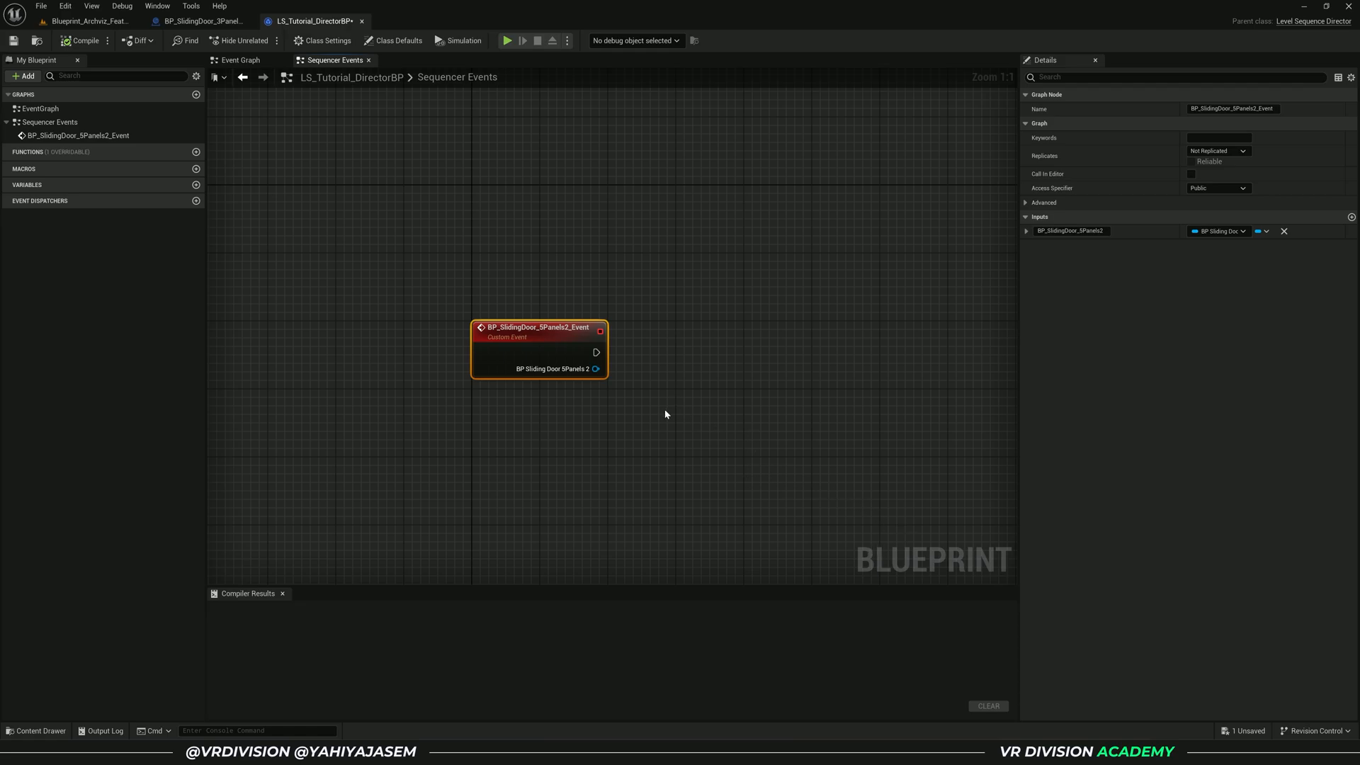
# Step: Attach a Print String saying 'Hello!' to the door's event and compile
pyautogui.moveTo(665, 415); pyautogui.dragTo(580, 461)
pyautogui.write('print')
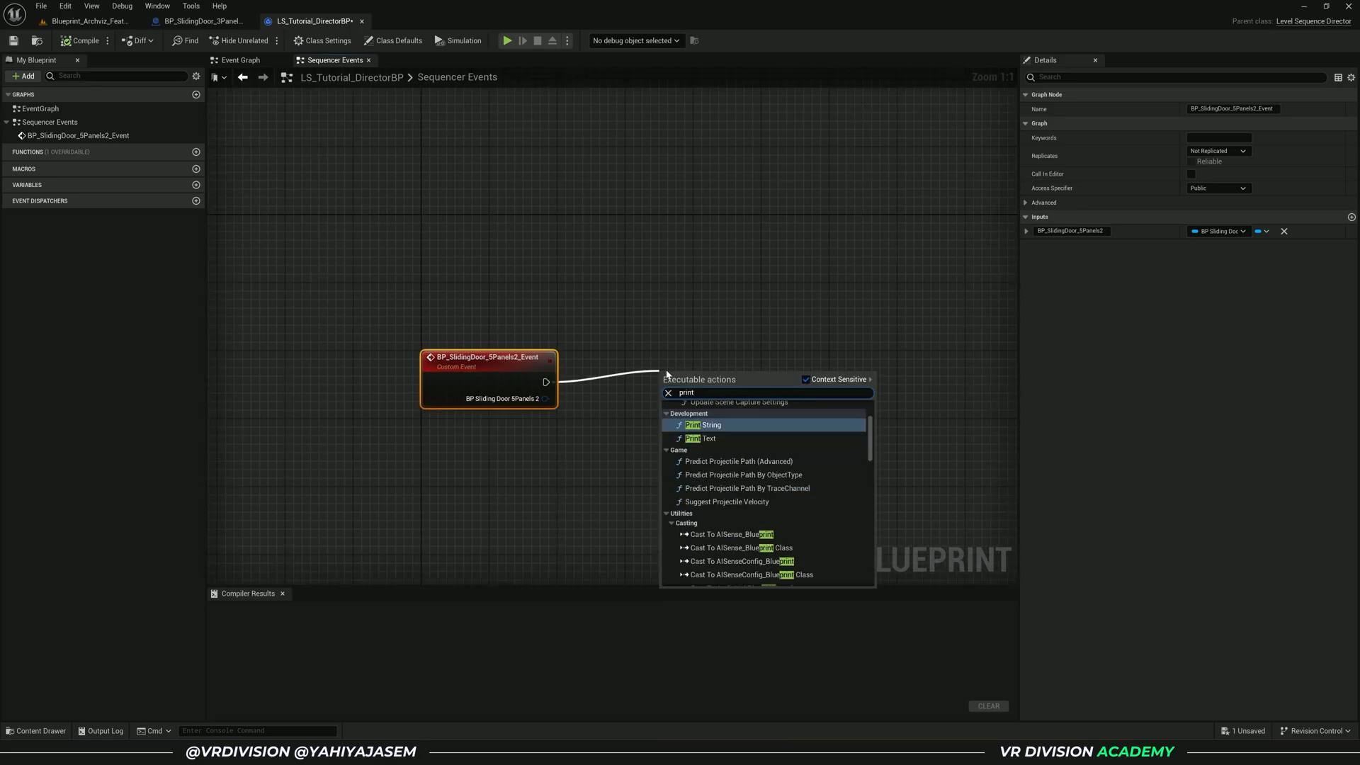
pyautogui.click(703, 425)
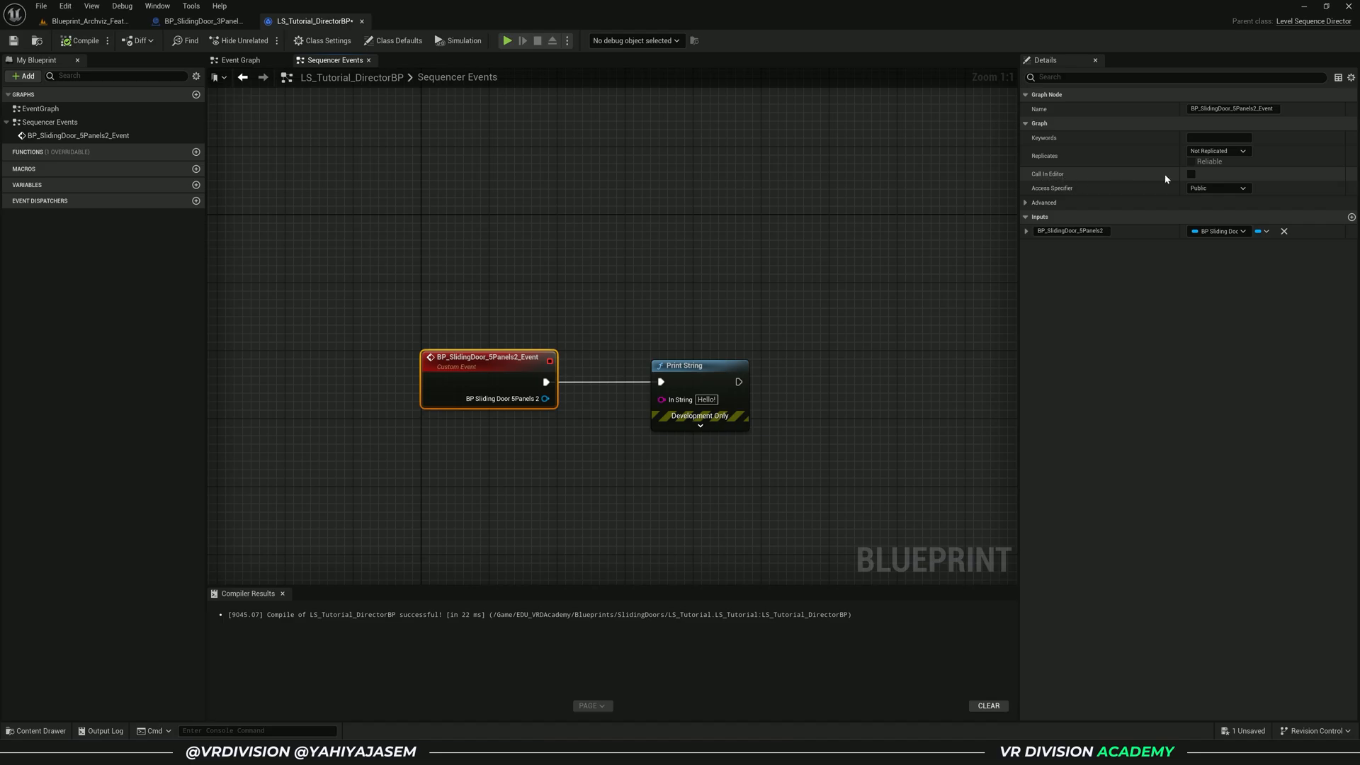
pyautogui.click(1188, 173)
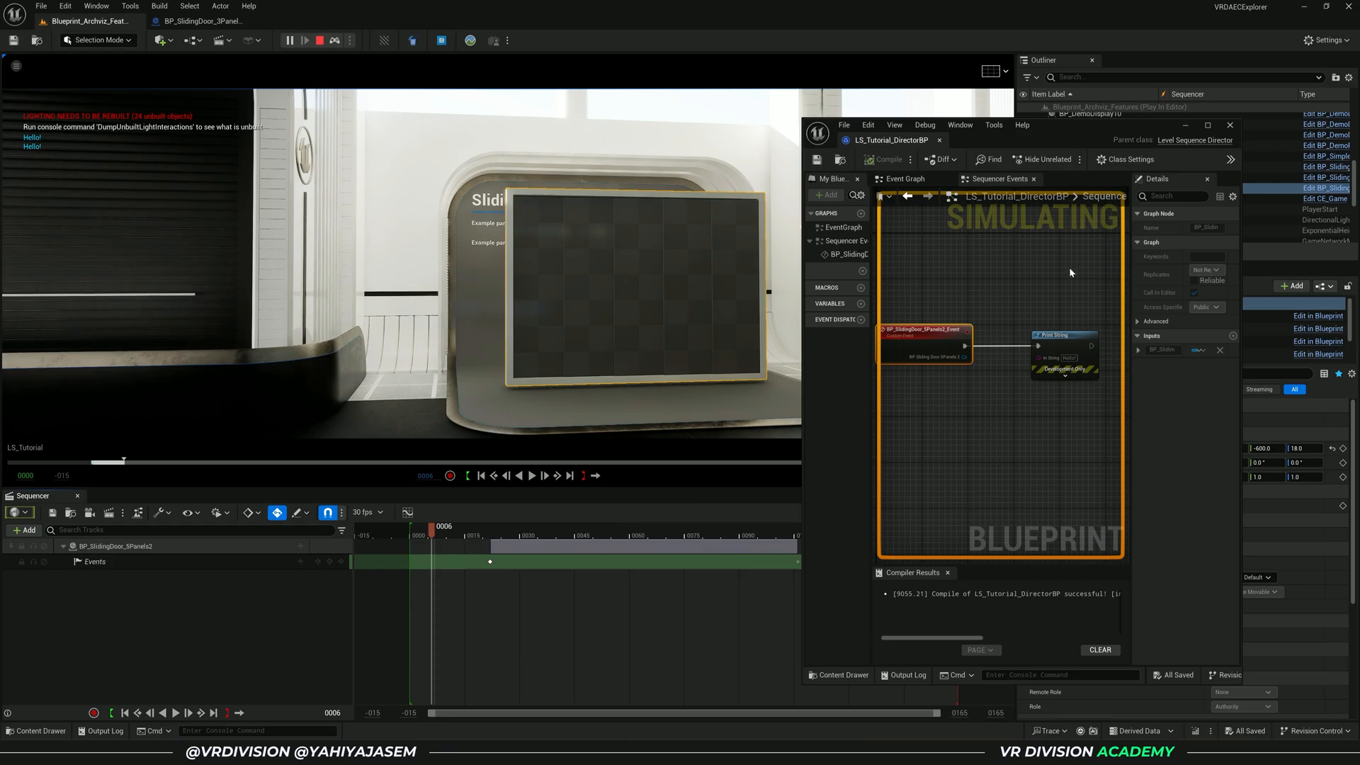
pyautogui.moveTo(1230, 159)
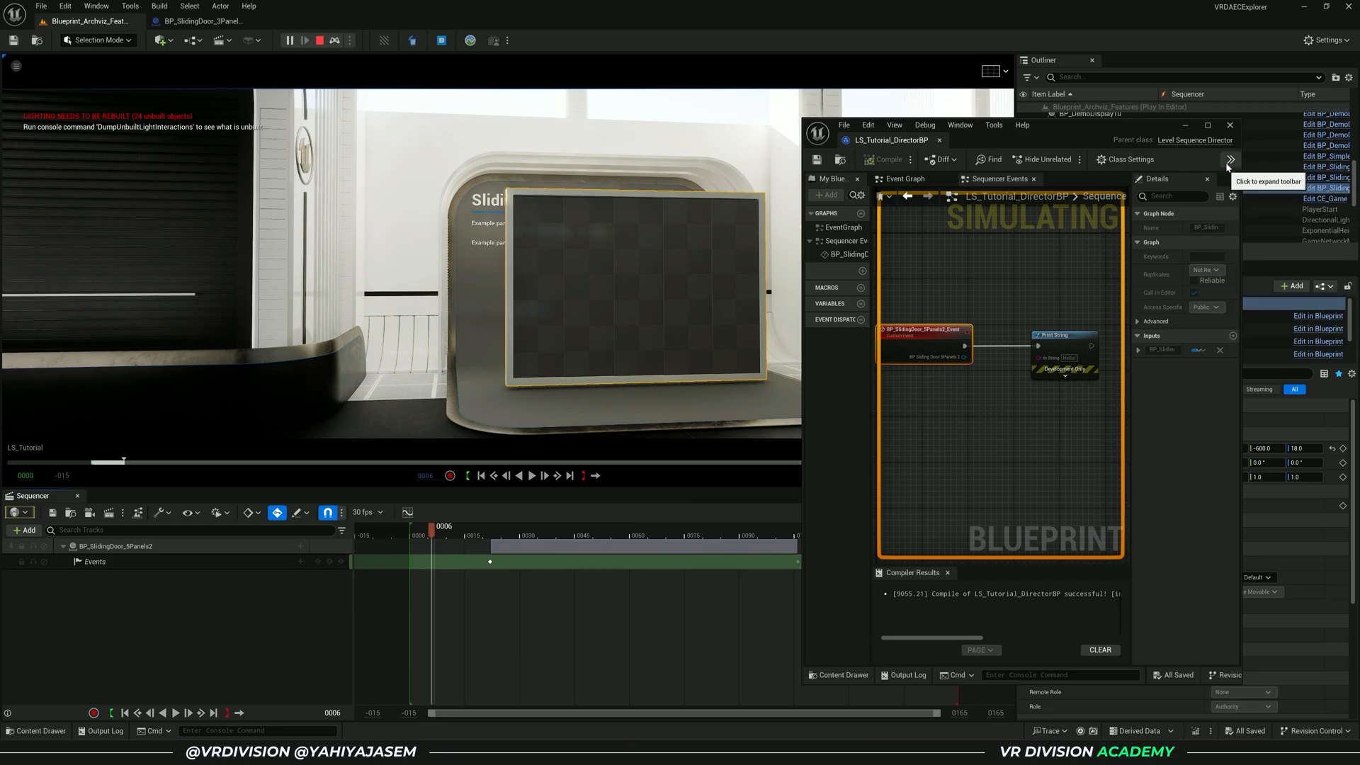
# Step: Pick the debug object from the director blueprint's hidden toolbar options during play
pyautogui.click(1230, 159)
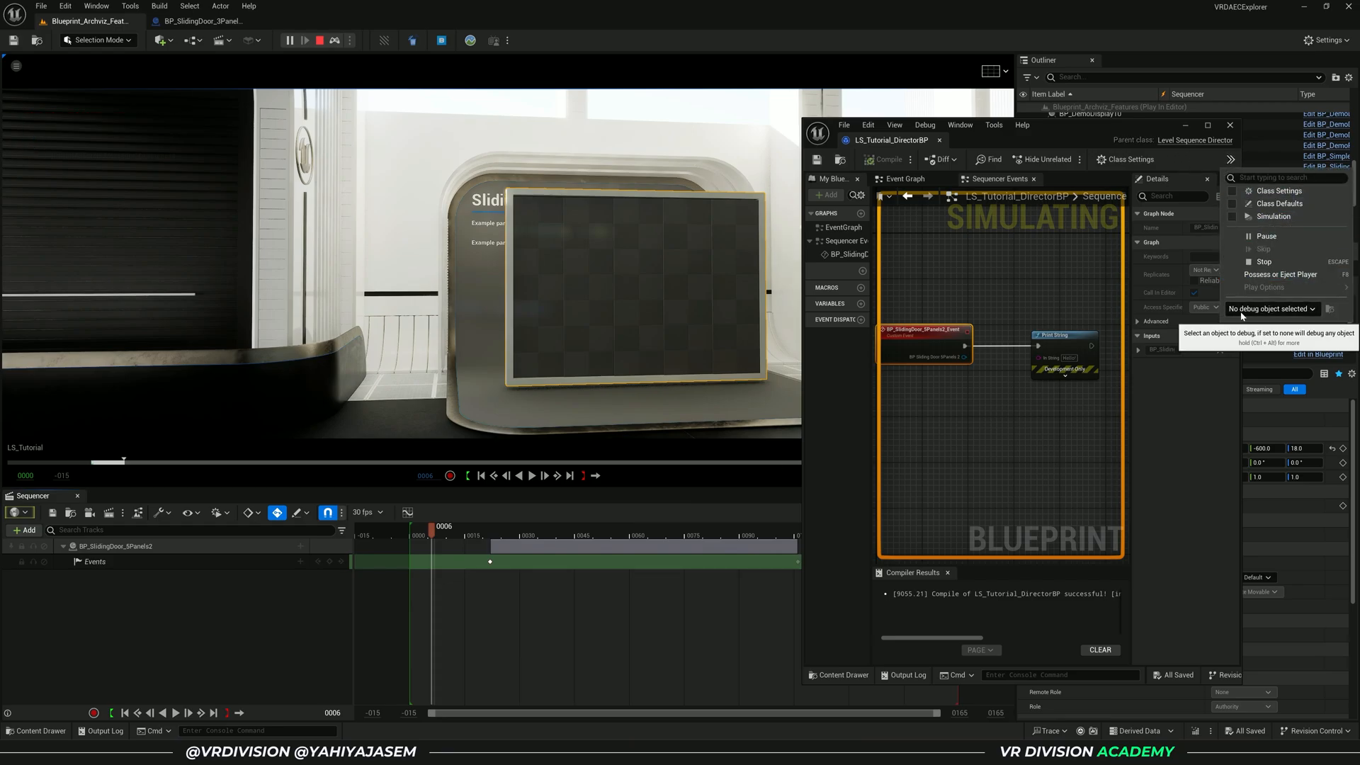
pyautogui.click(1271, 309)
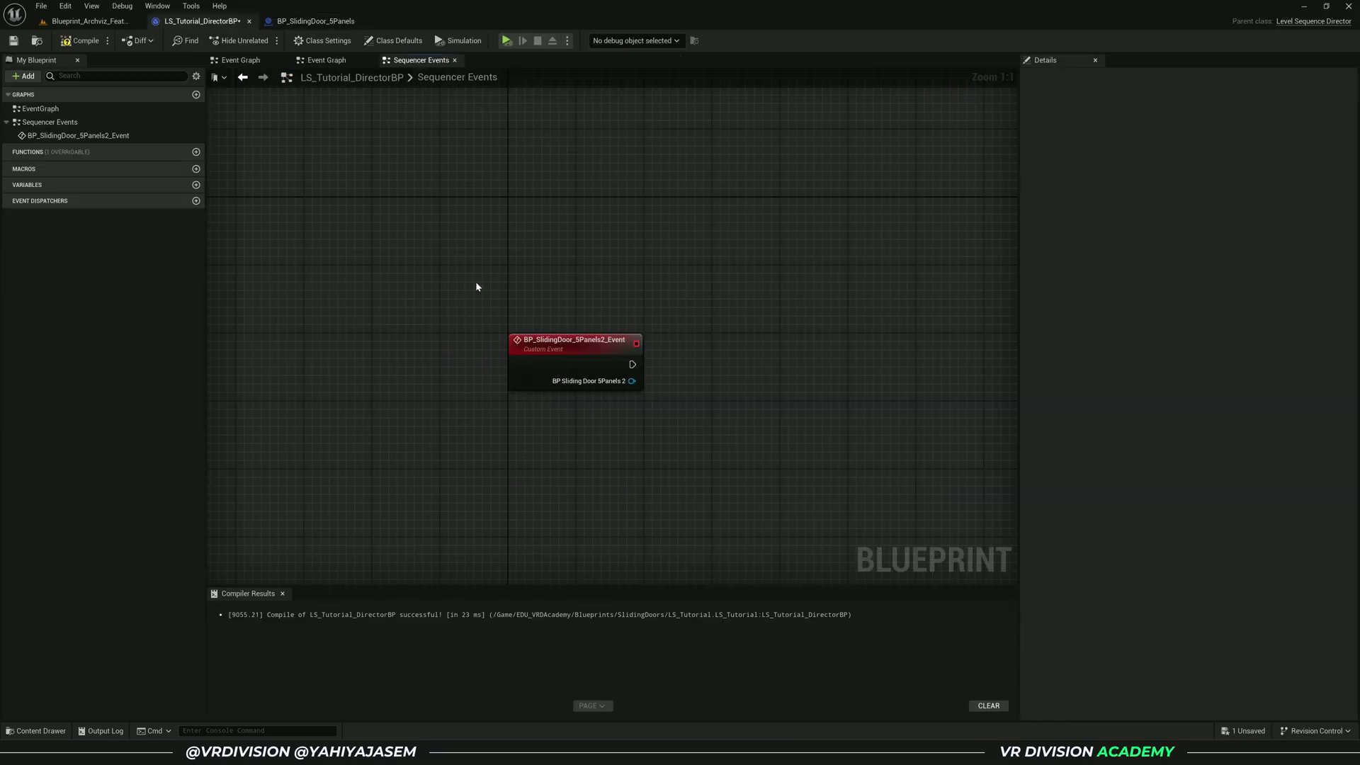
pyautogui.click(574, 342)
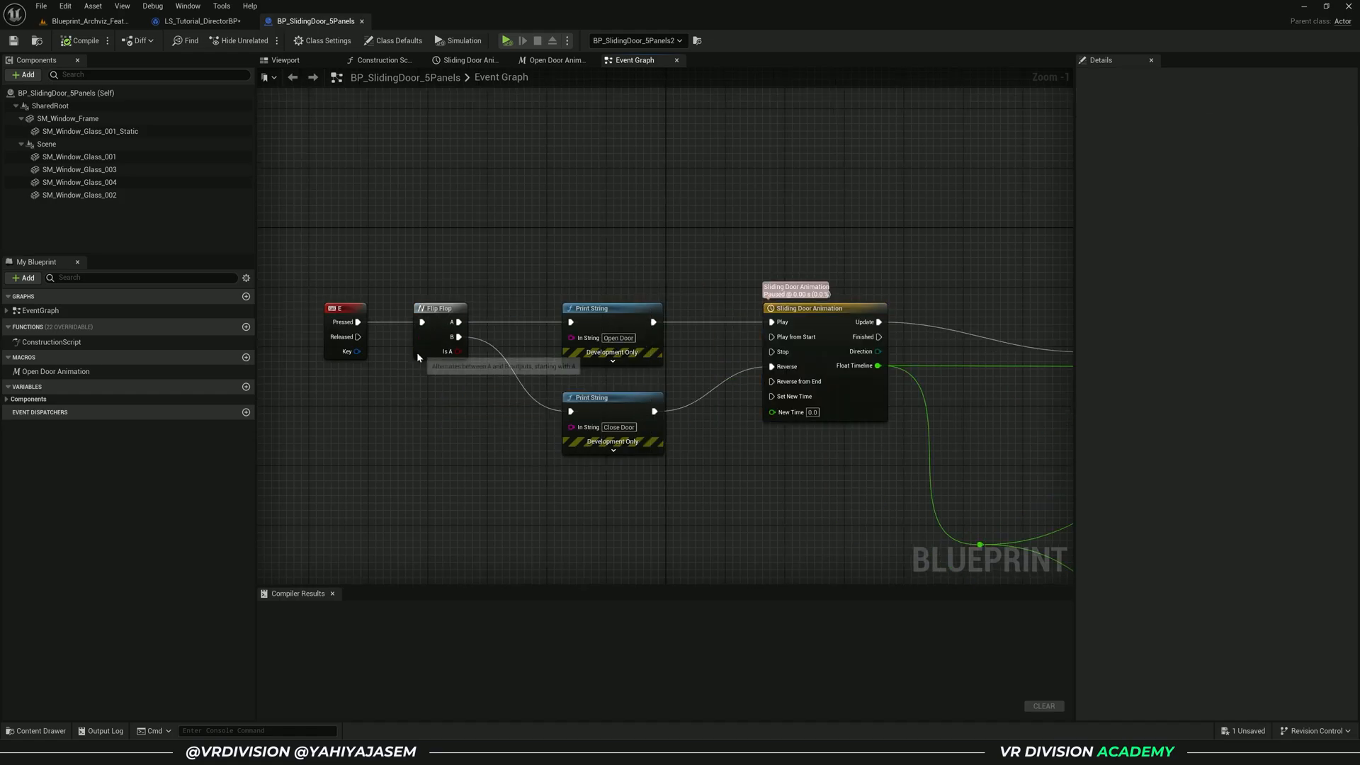
pyautogui.click(810, 309)
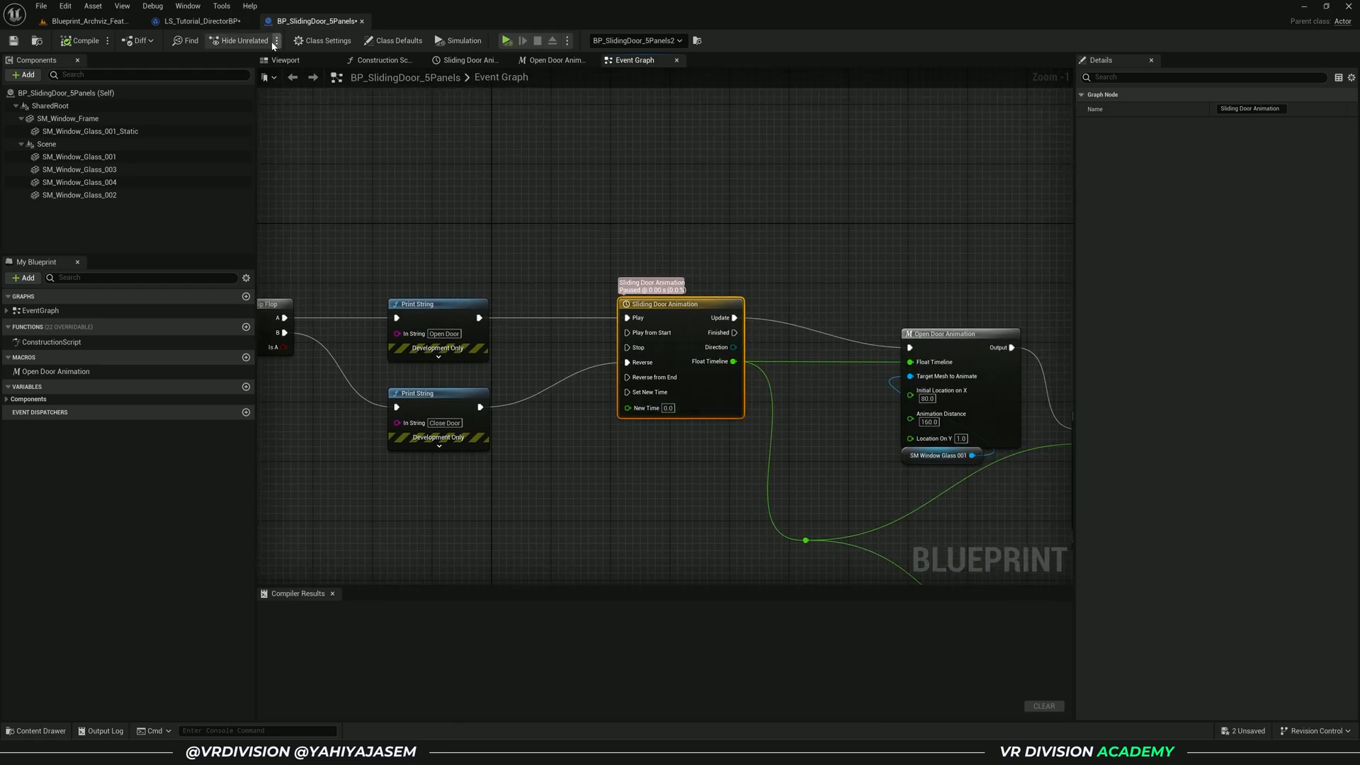
pyautogui.click(187, 23)
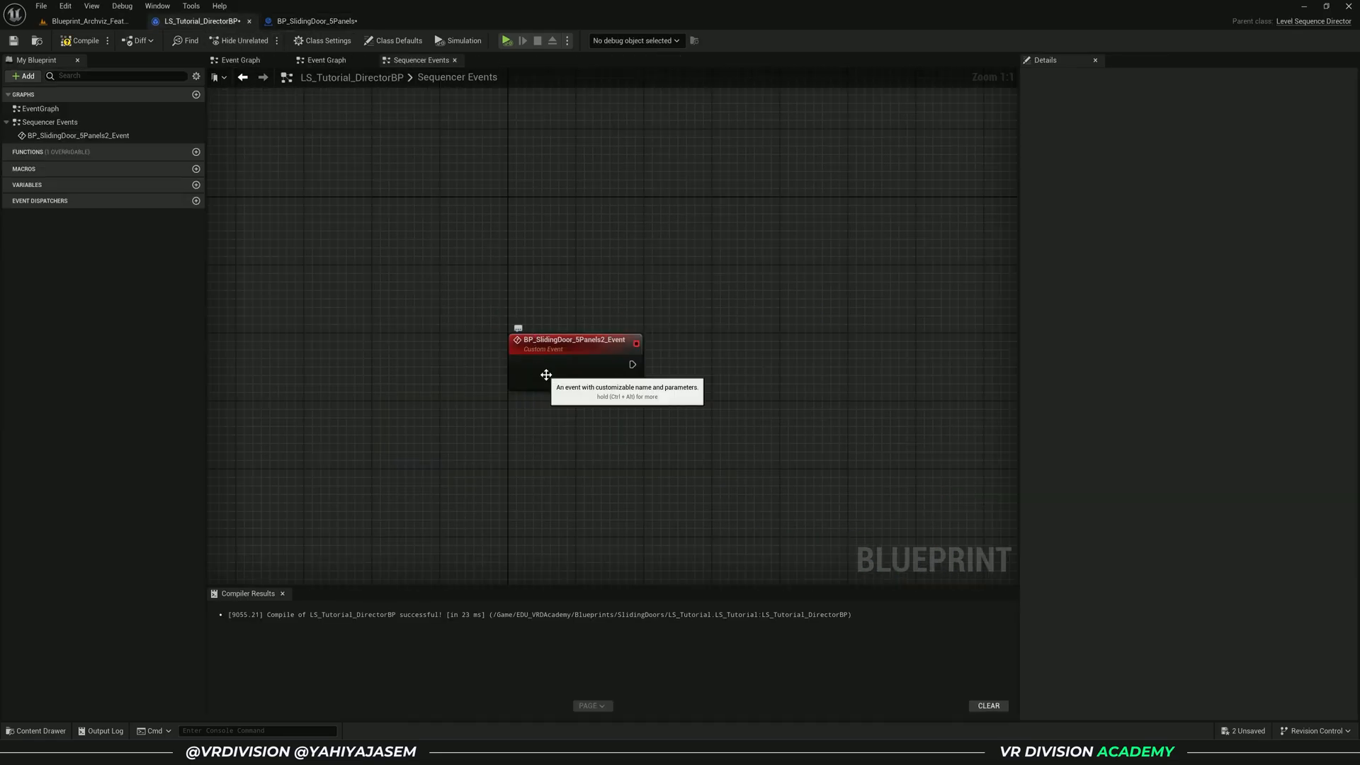
pyautogui.click(312, 21)
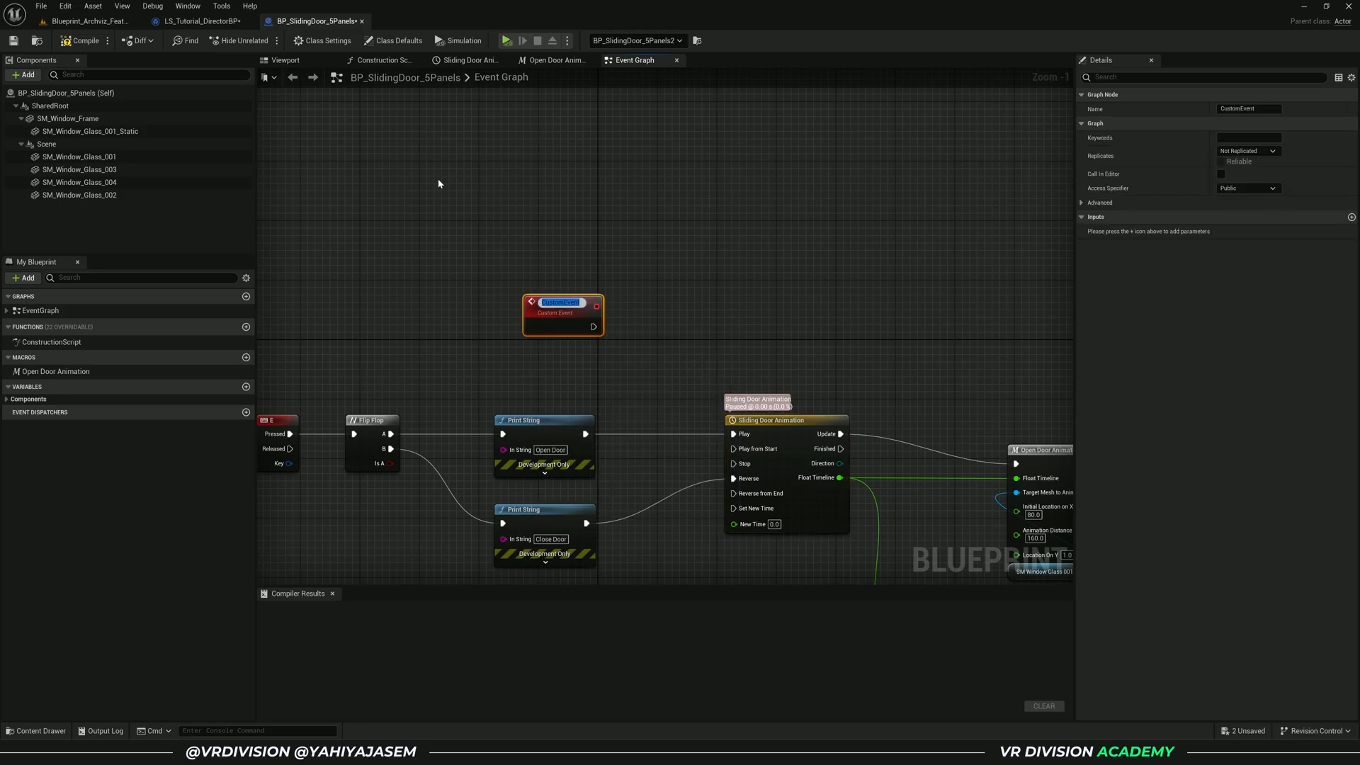
# Step: Name the Play Animation event, wire it to the timeline's Play input, and compile
pyautogui.write('Play N')
pyautogui.write('Reverse Animation')
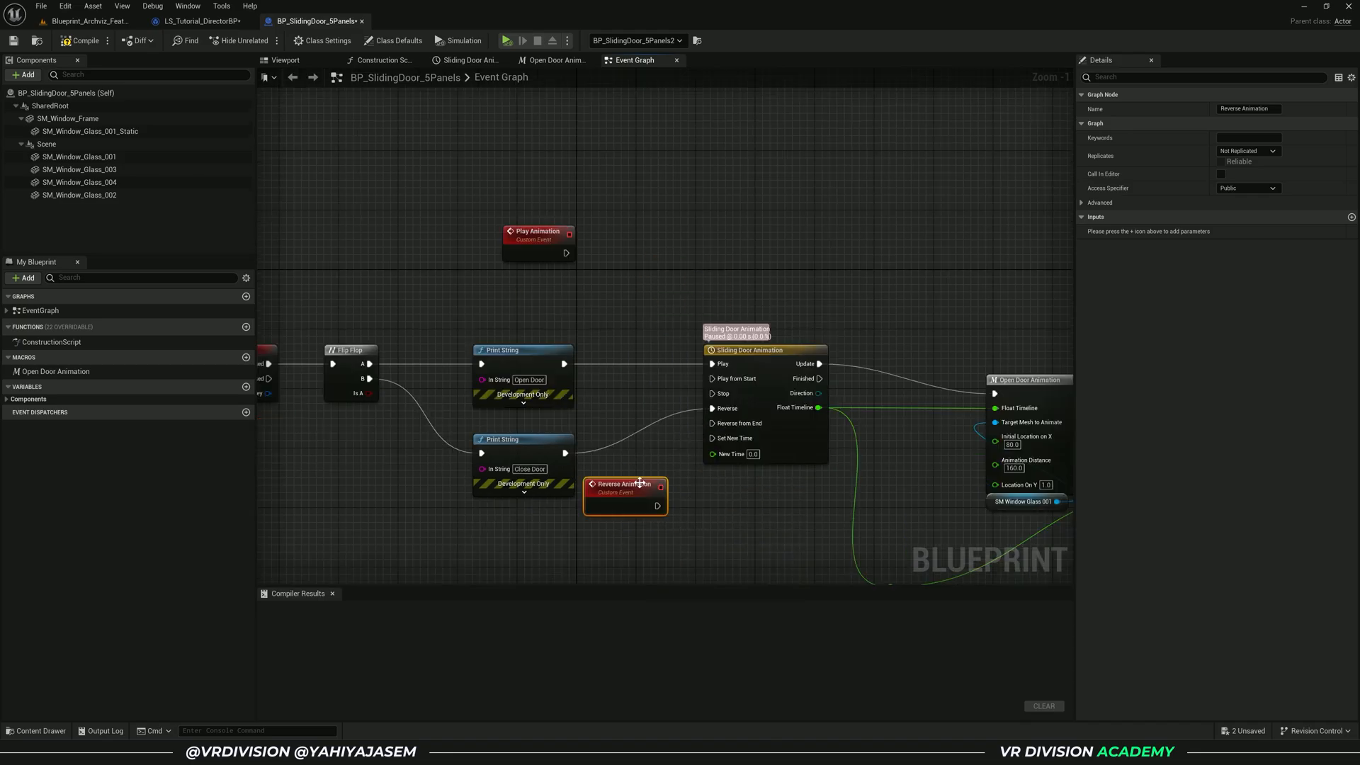
pyautogui.moveTo(625, 490); pyautogui.dragTo(602, 527)
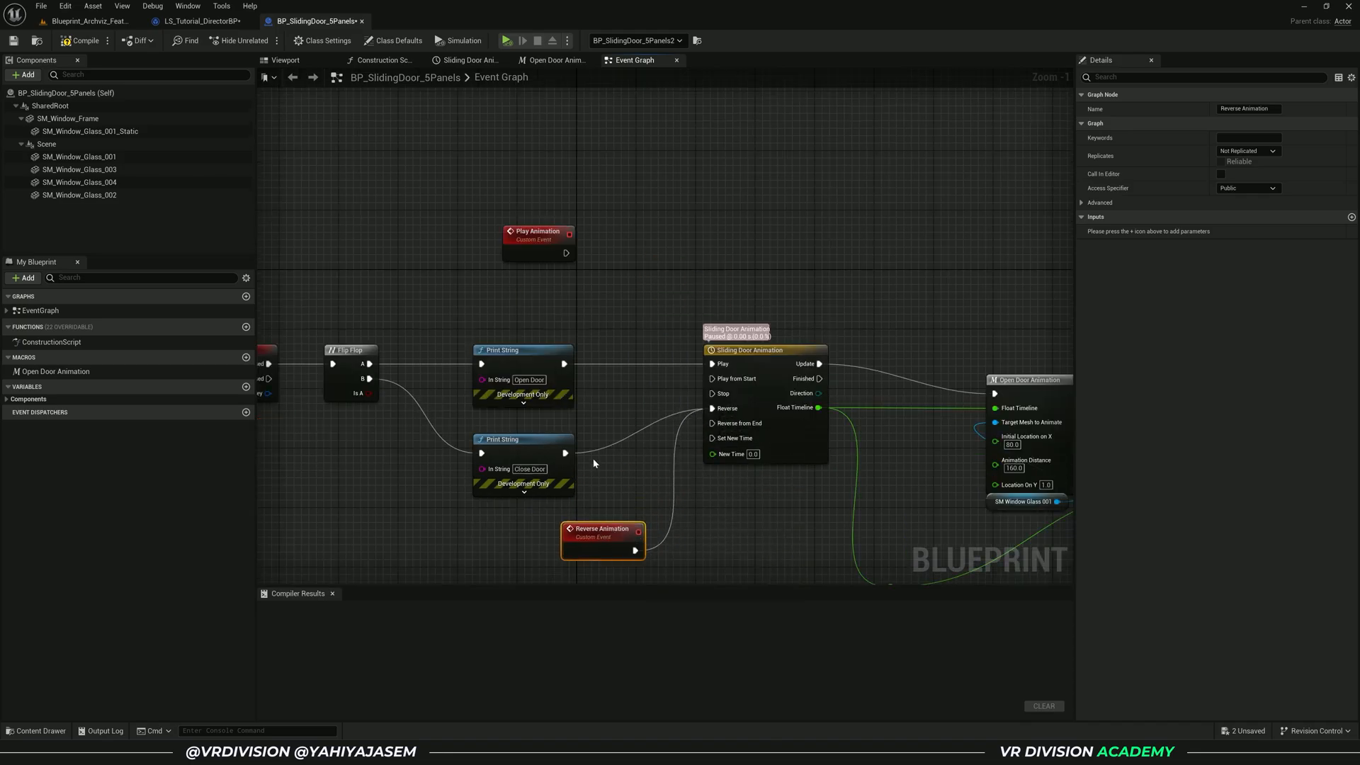
pyautogui.moveTo(537, 232); pyautogui.dragTo(612, 260)
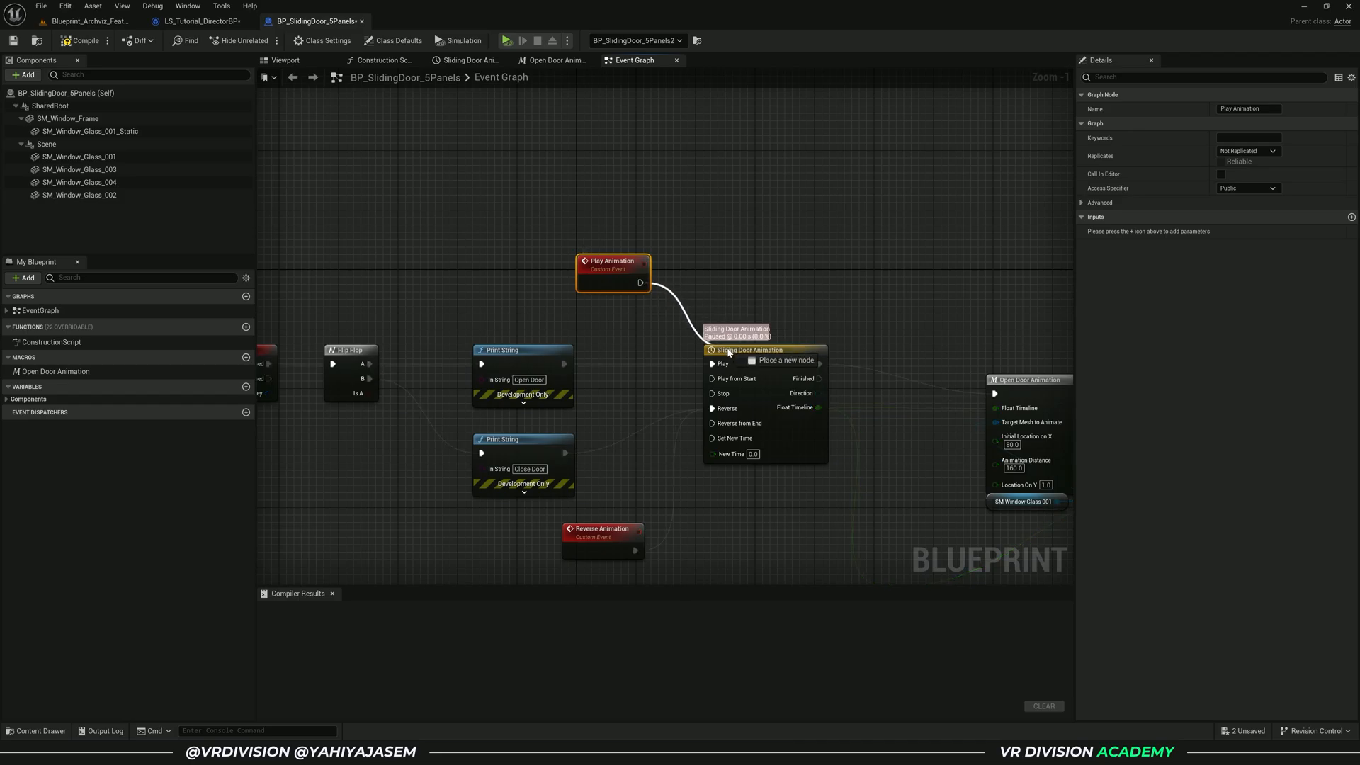
pyautogui.click(73, 40)
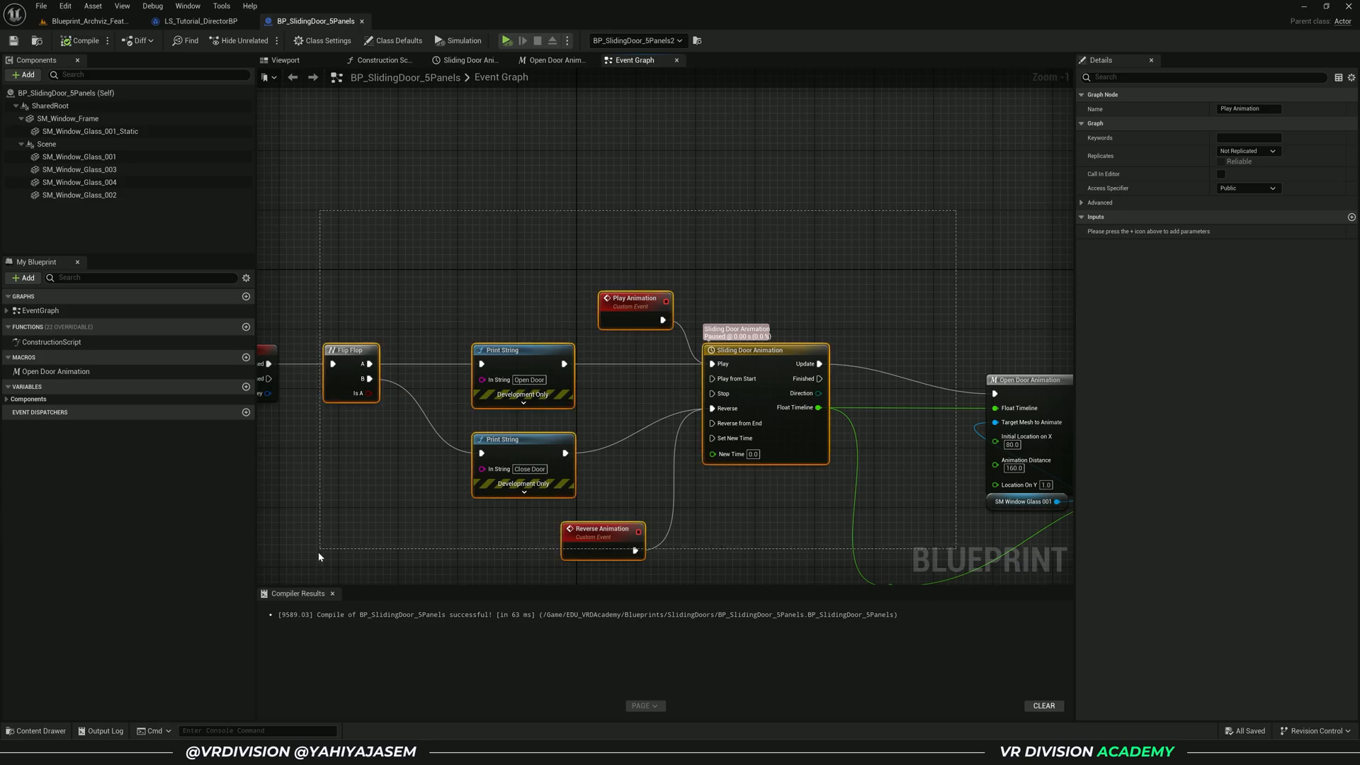
pyautogui.click(174, 20)
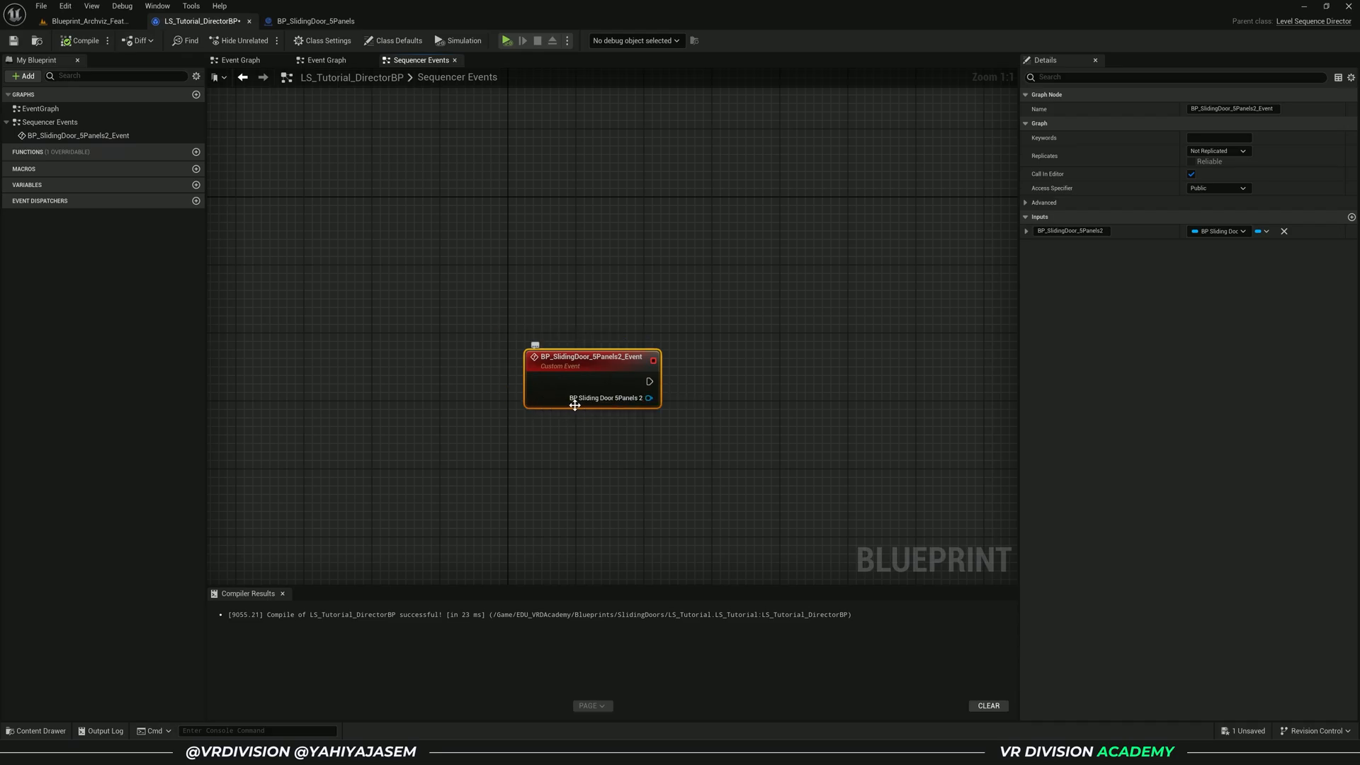
pyautogui.moveTo(601, 374)
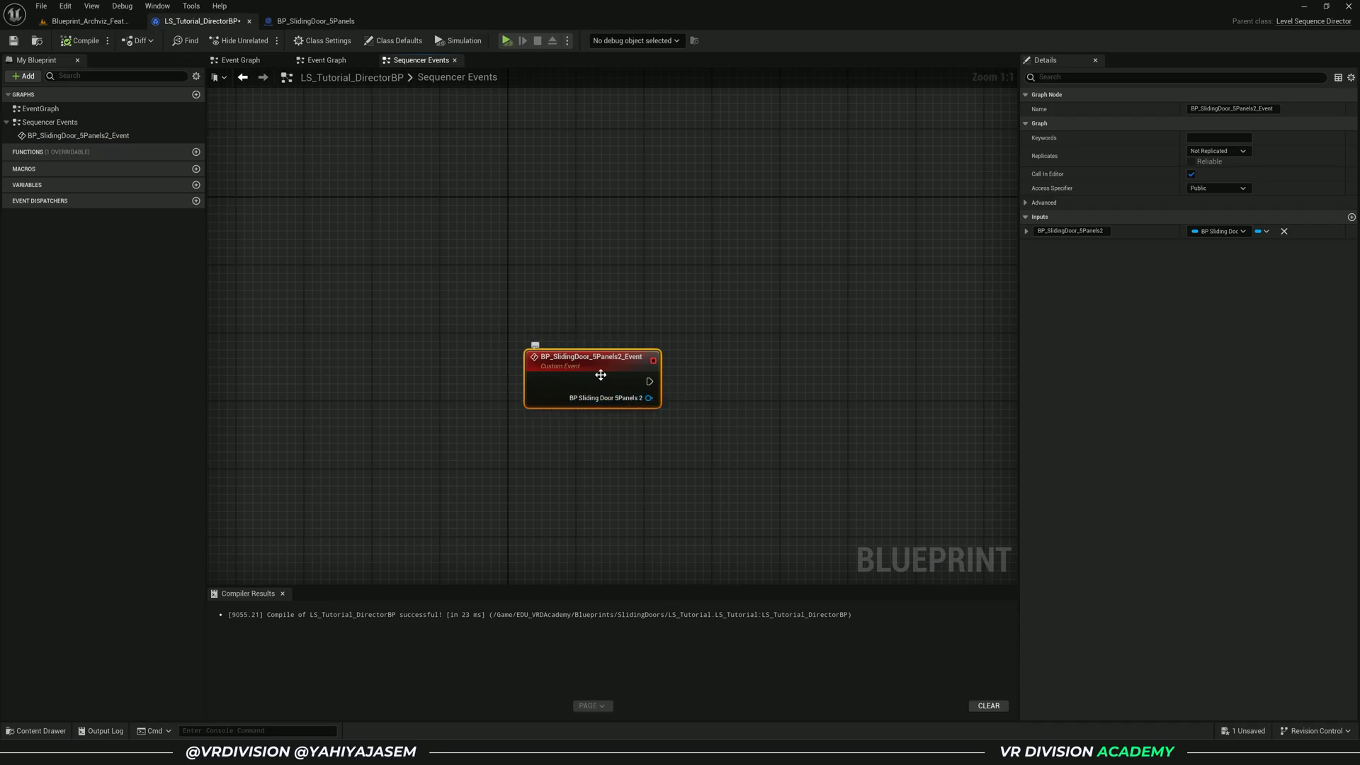
# Step: Wire the first sequencer event to call Play Animation on the sliding door
pyautogui.moveTo(600, 374); pyautogui.dragTo(501, 342)
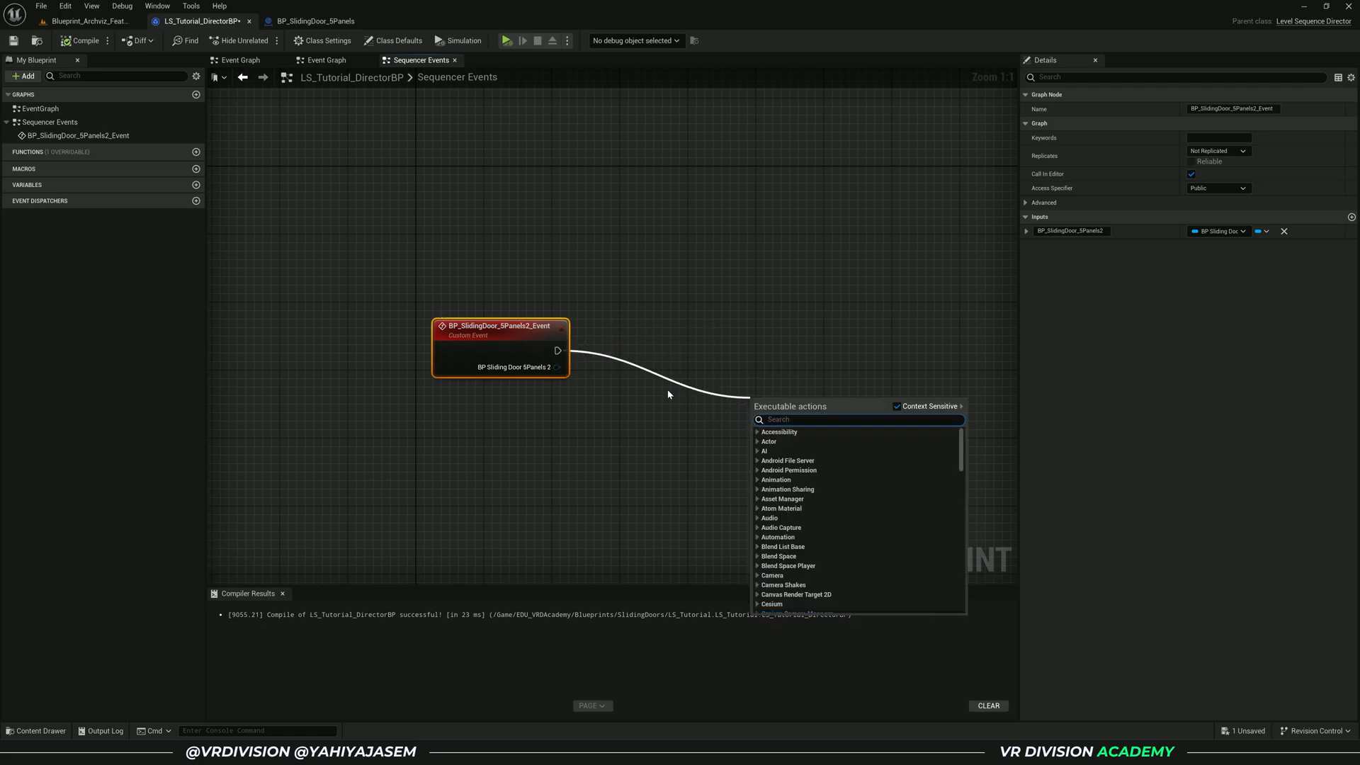
pyautogui.write('play a')
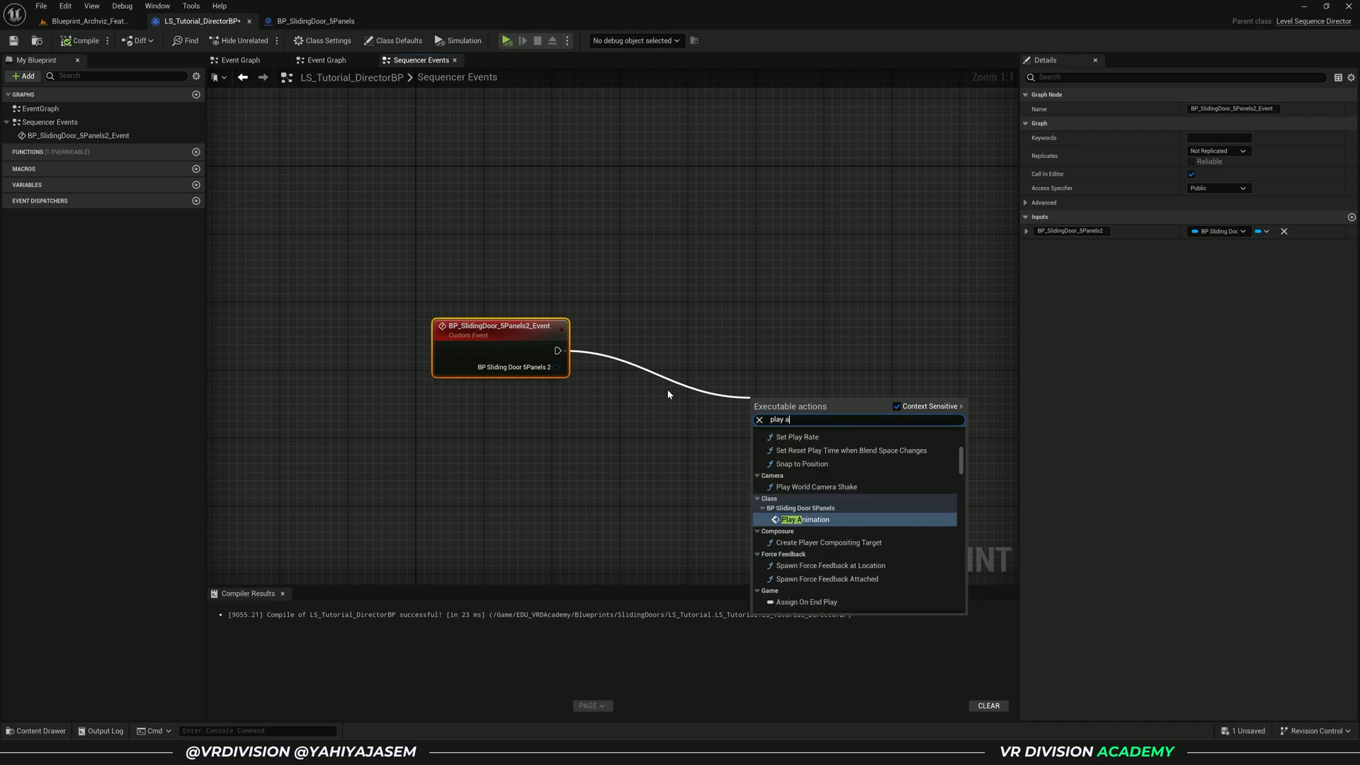
pyautogui.click(806, 519)
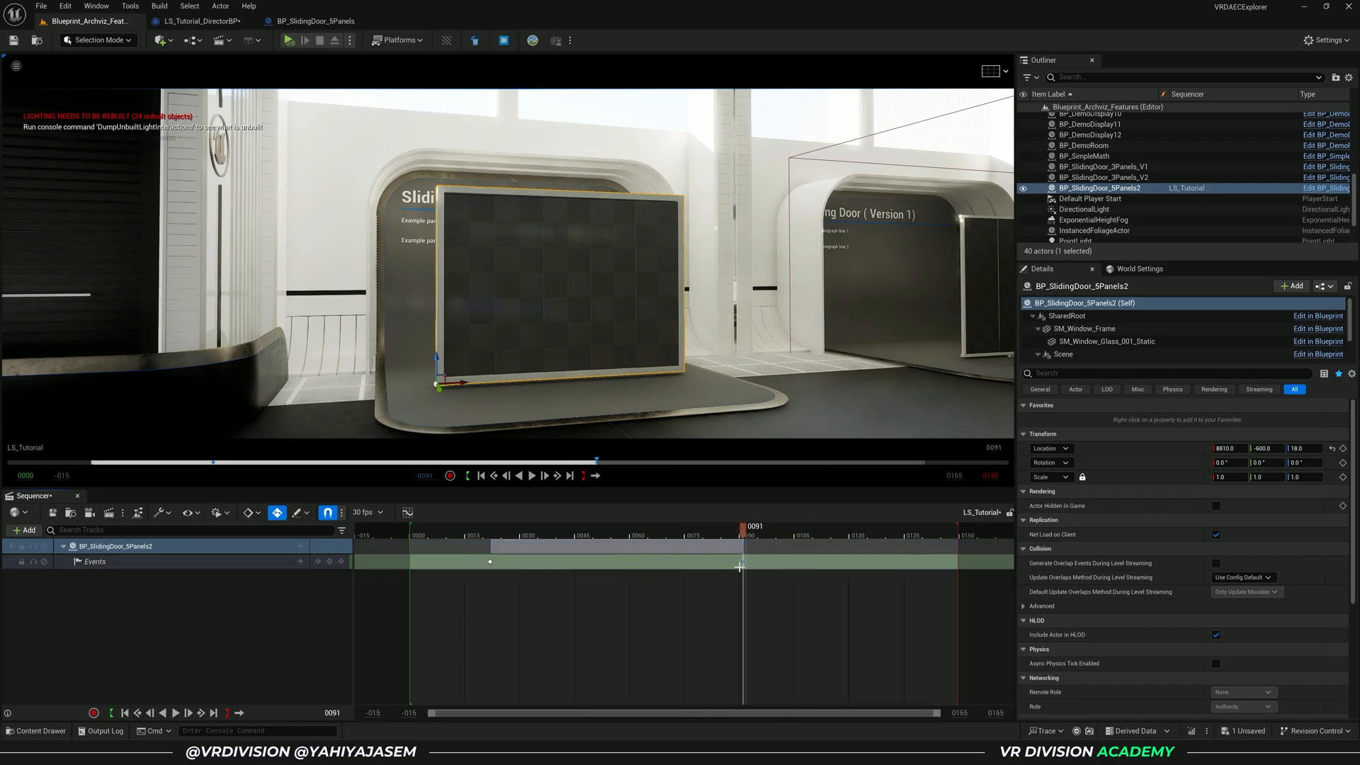
# Step: Create the second key's event and have it call Reverse Animation on the door
pyautogui.click(196, 21)
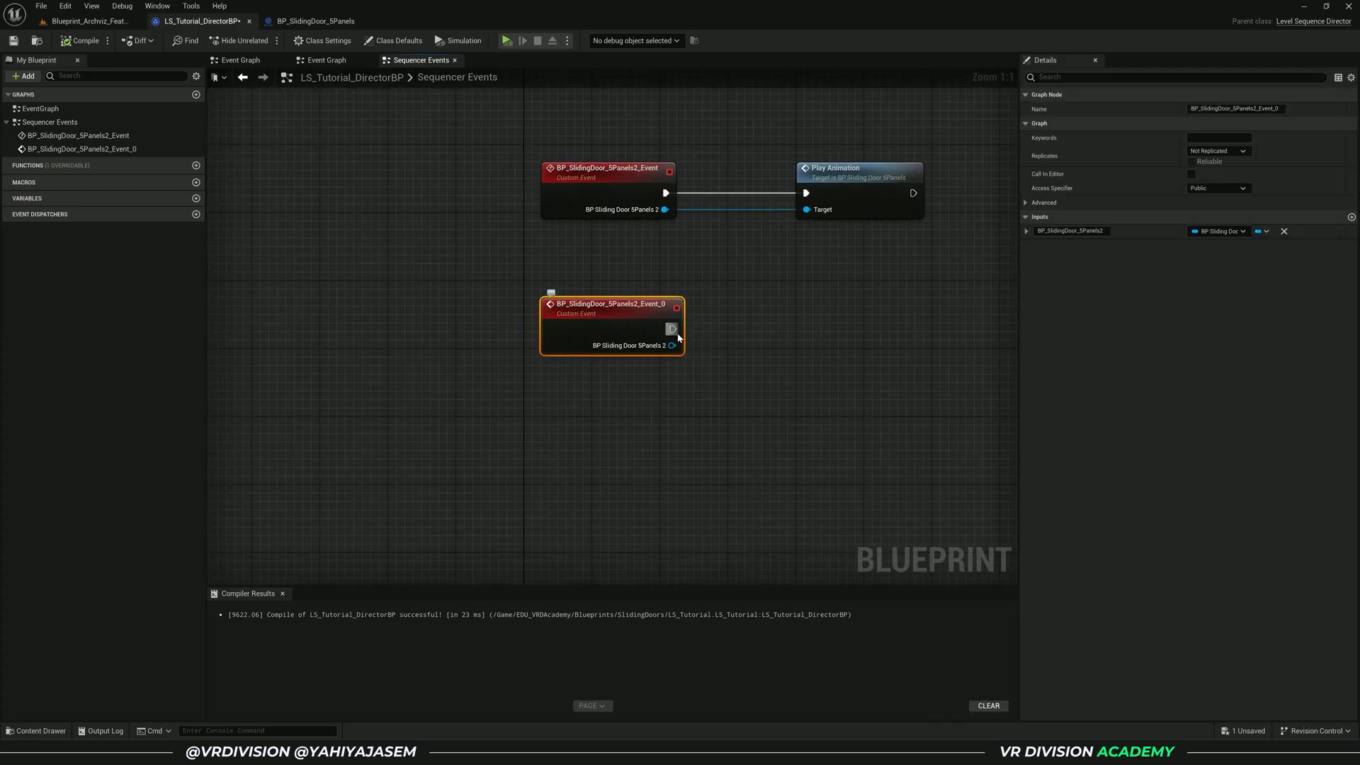
pyautogui.click(35, 731)
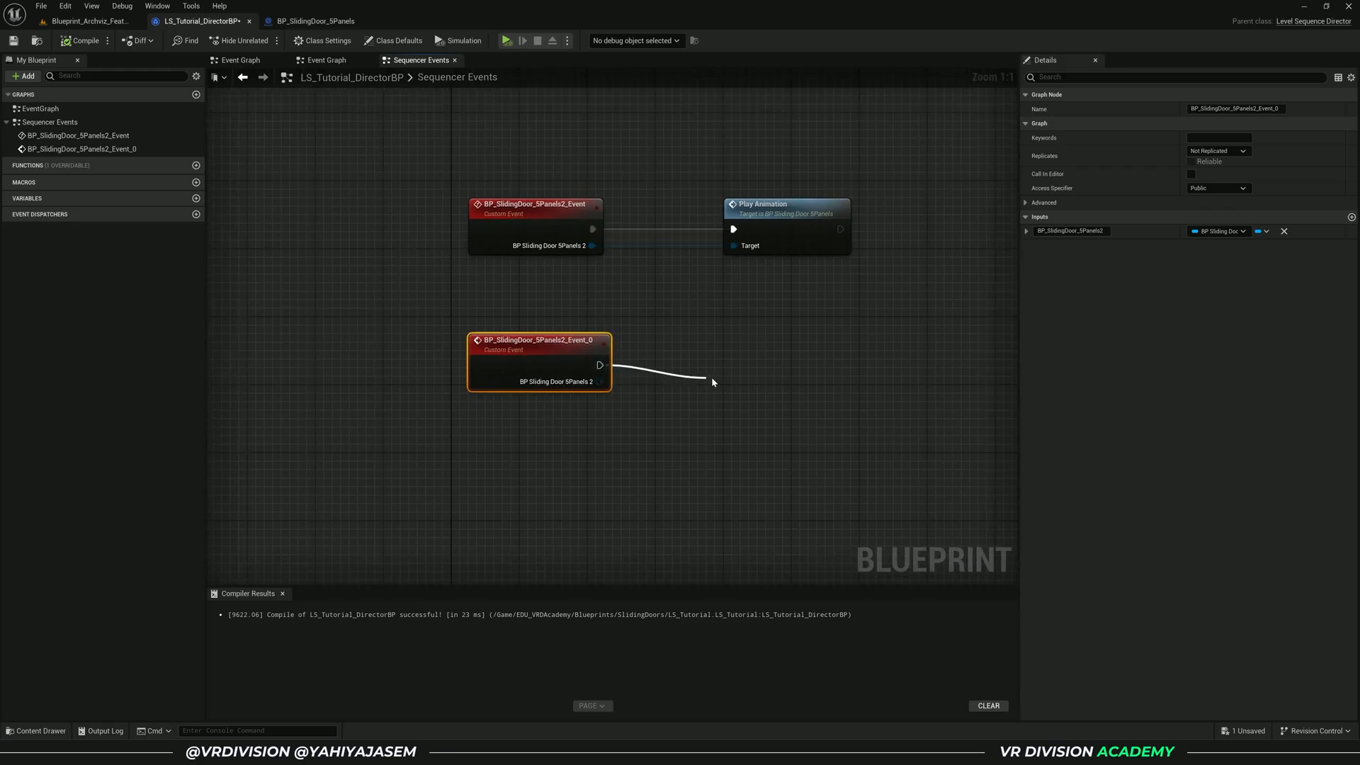
pyautogui.write('rever an')
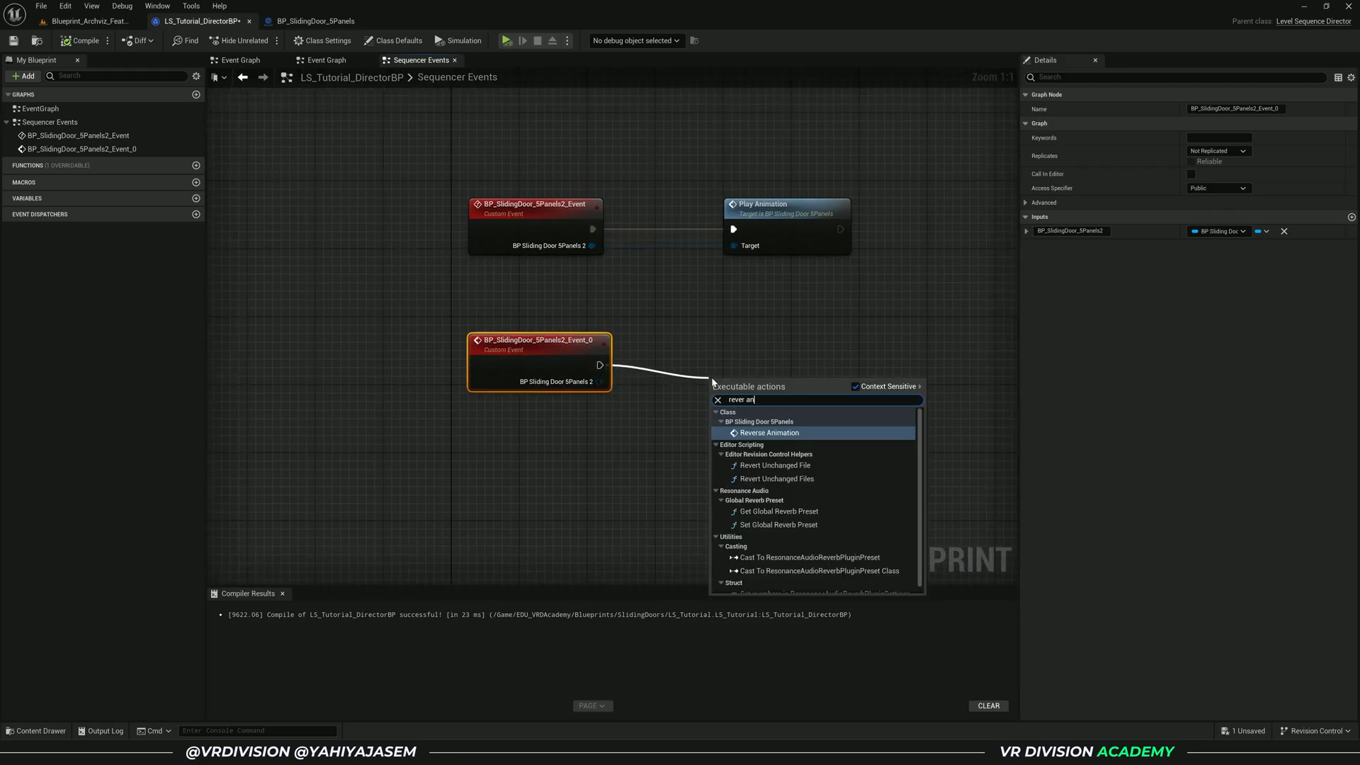
pyautogui.click(769, 433)
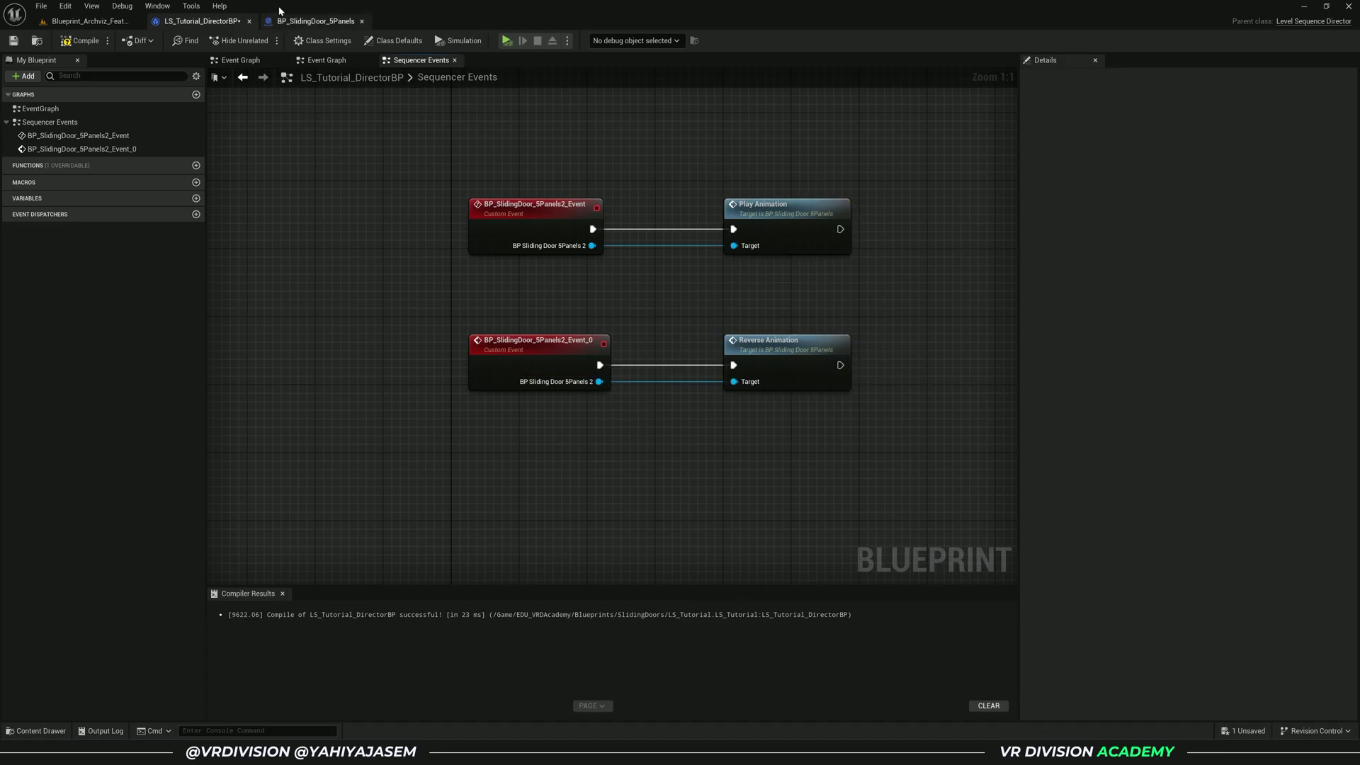
pyautogui.moveTo(220, 9)
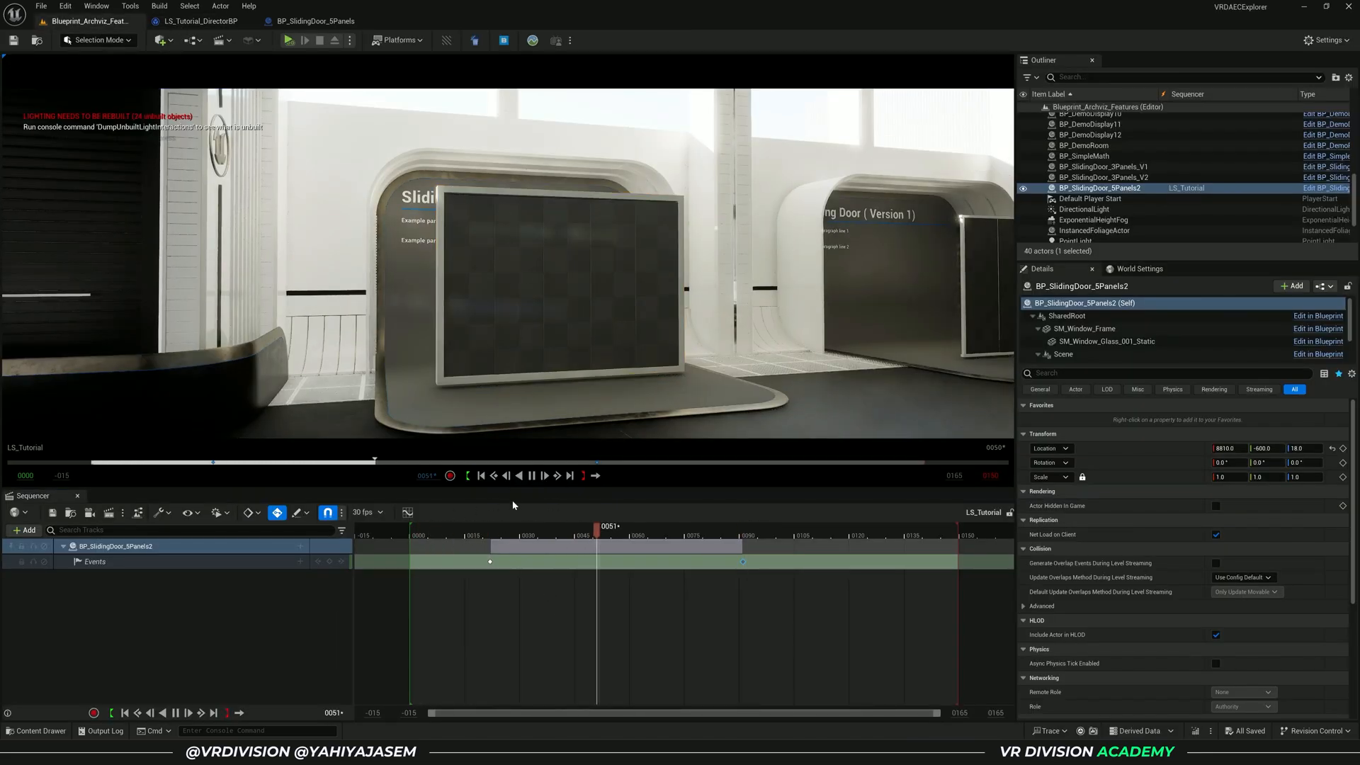
# Step: Review the door blueprint's custom events and the wired sequencer events, then return to the level
pyautogui.click(308, 22)
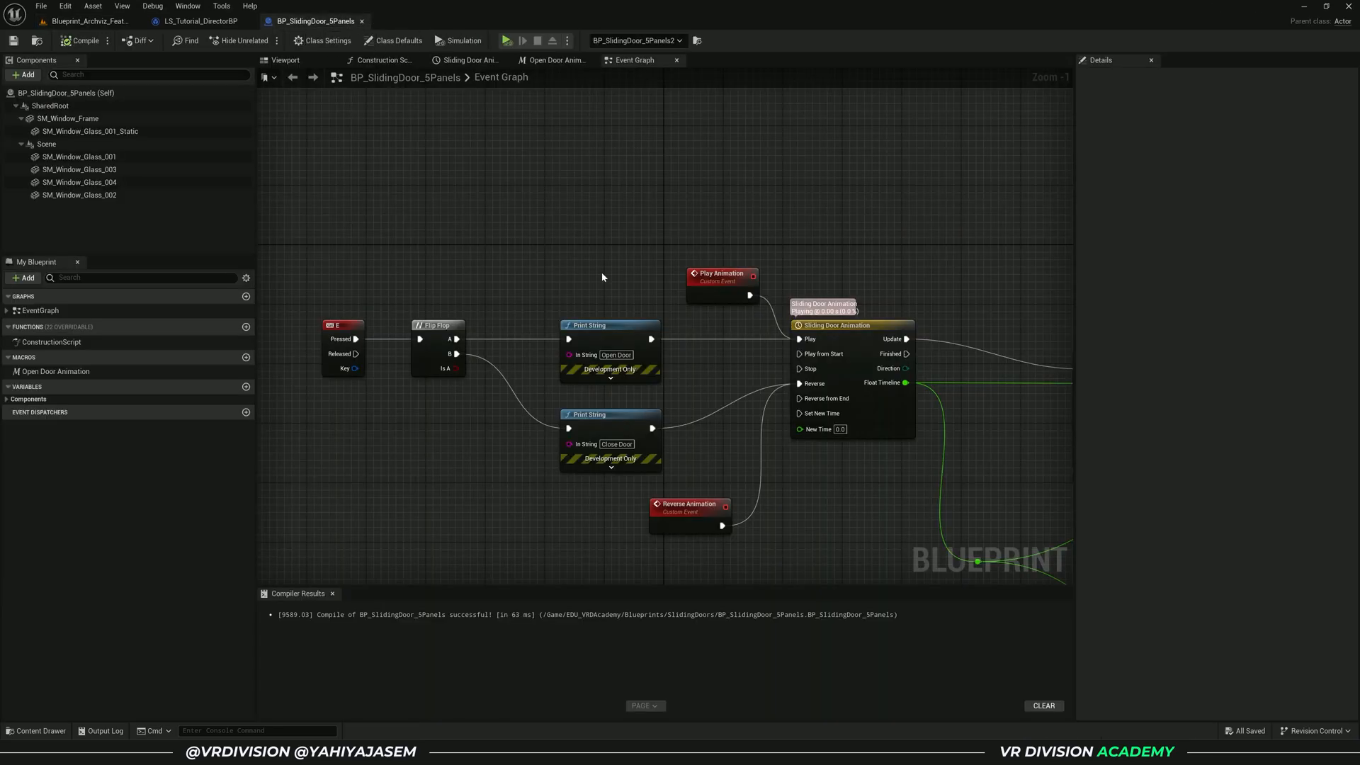
pyautogui.click(186, 21)
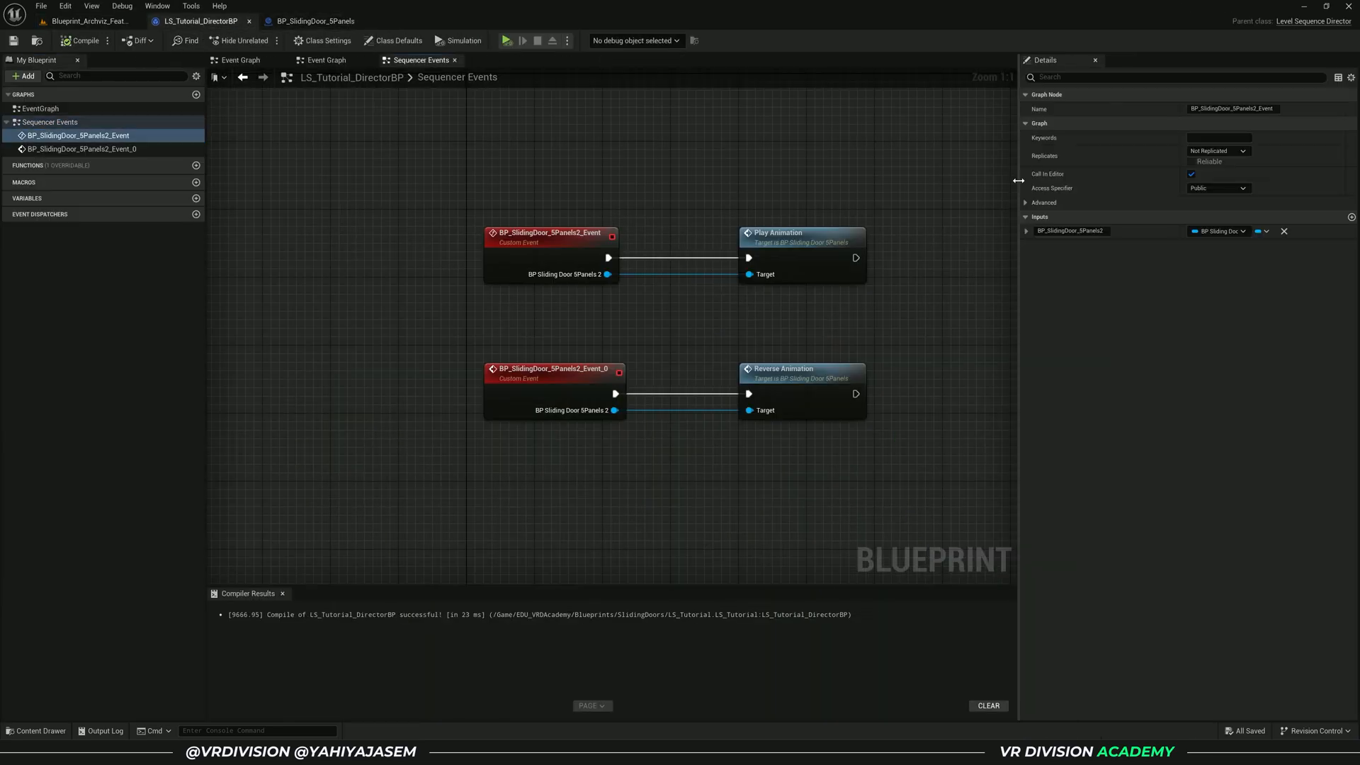
pyautogui.click(83, 24)
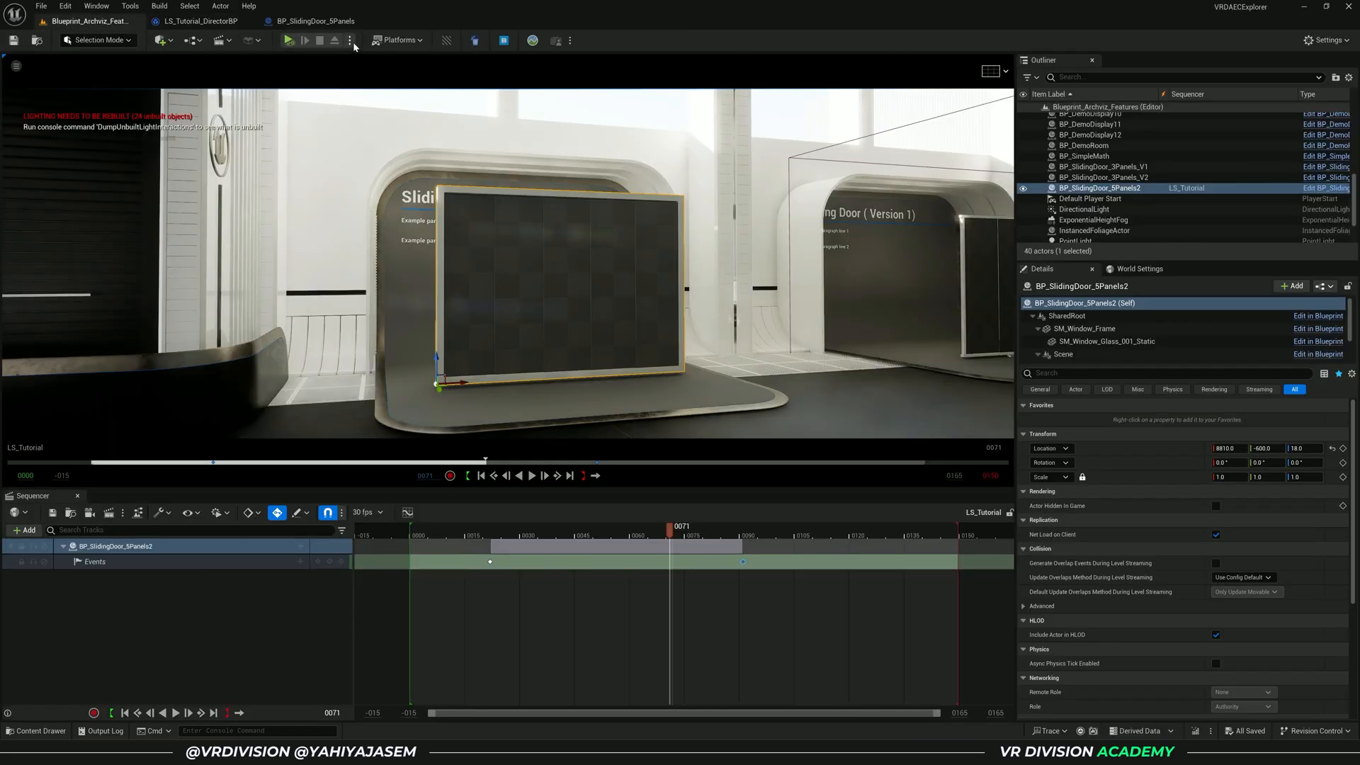
# Step: Play the level, rewind LS_Tutorial to frame 0, and play it to test the door
pyautogui.click(284, 40)
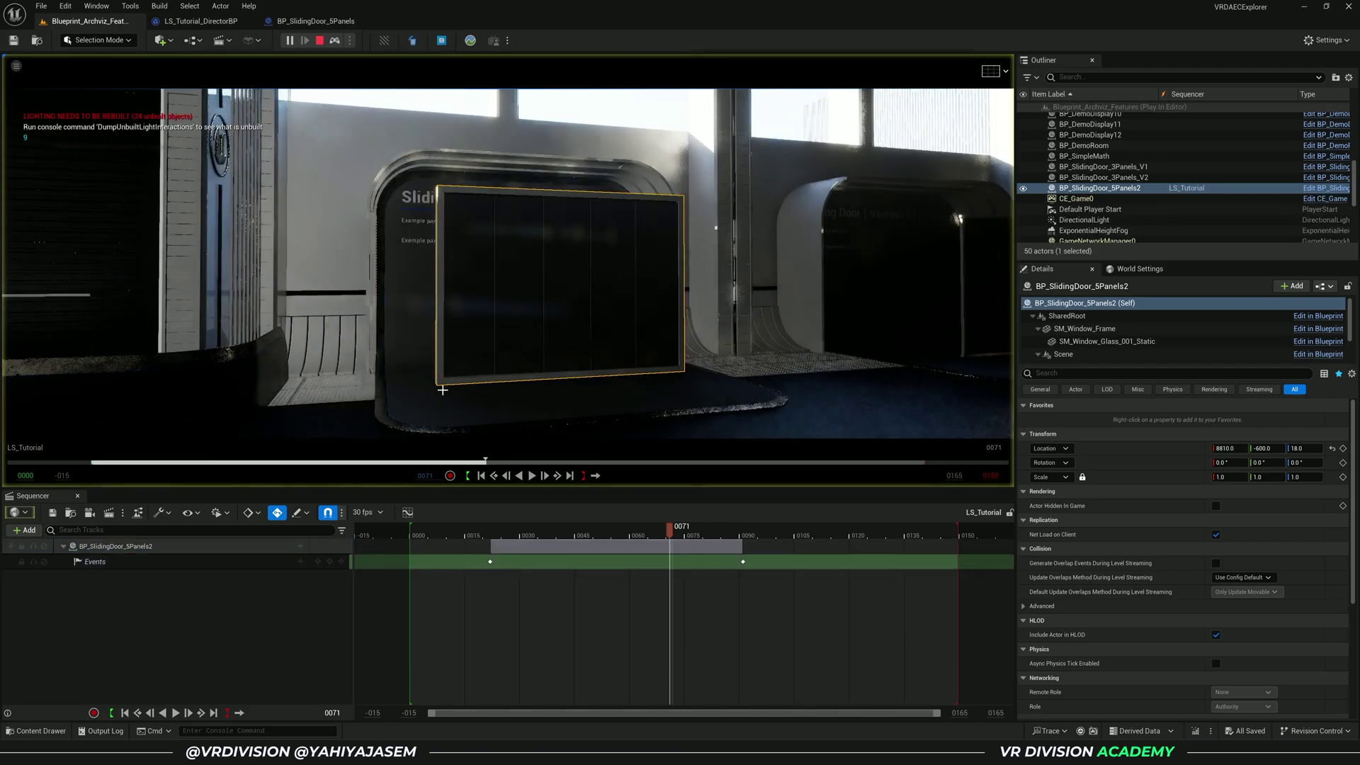
pyautogui.click(481, 475)
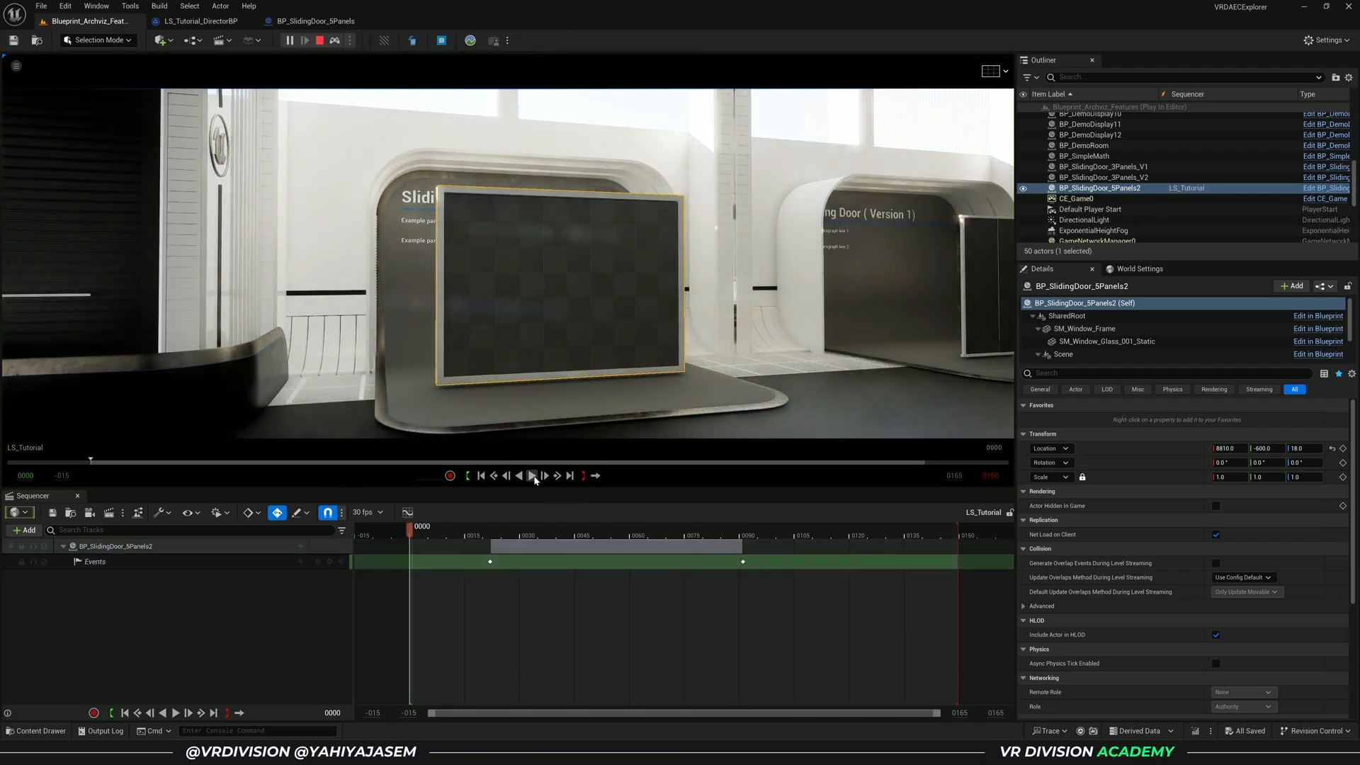
pyautogui.click(531, 477)
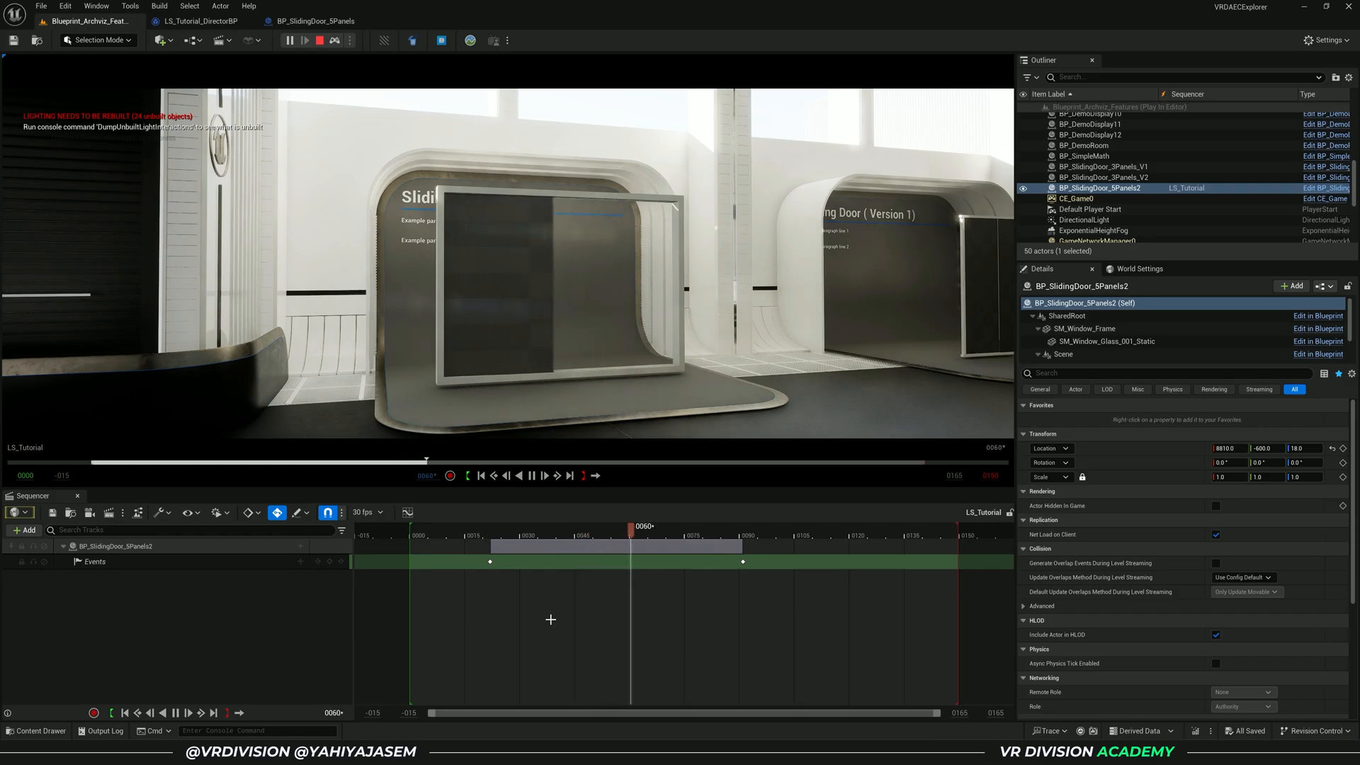